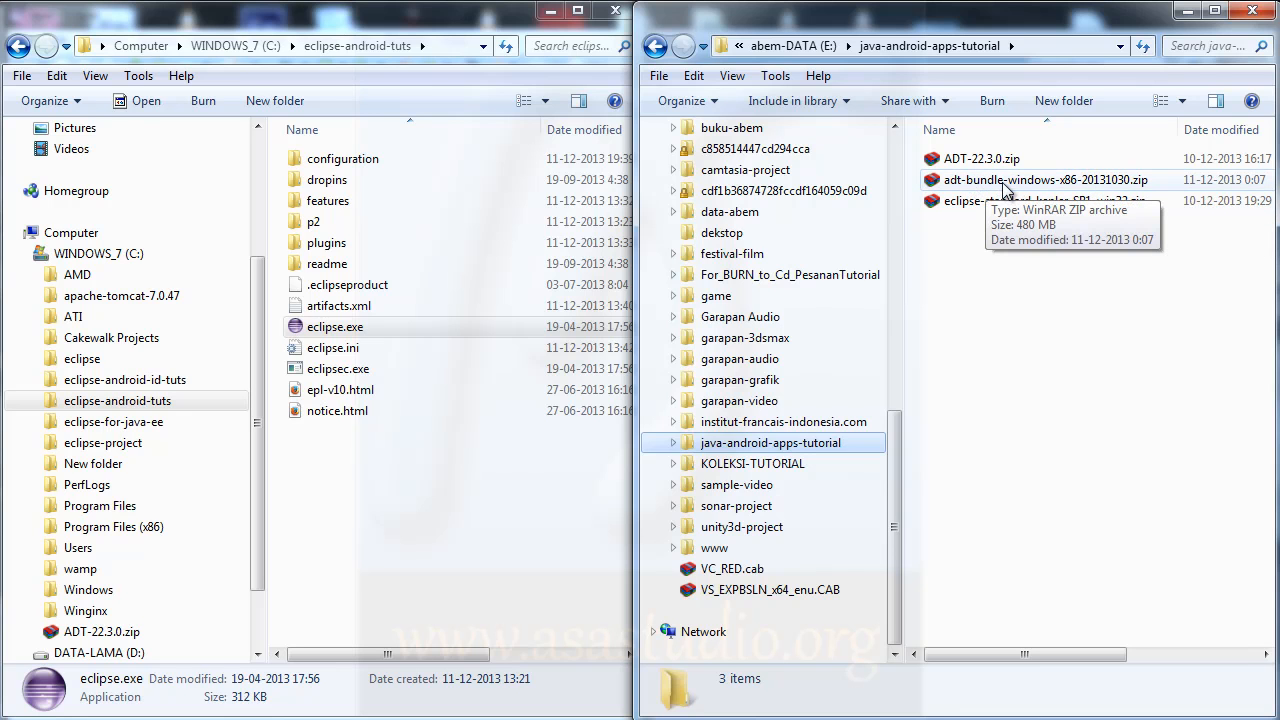
pyautogui.moveTo(1140, 182)
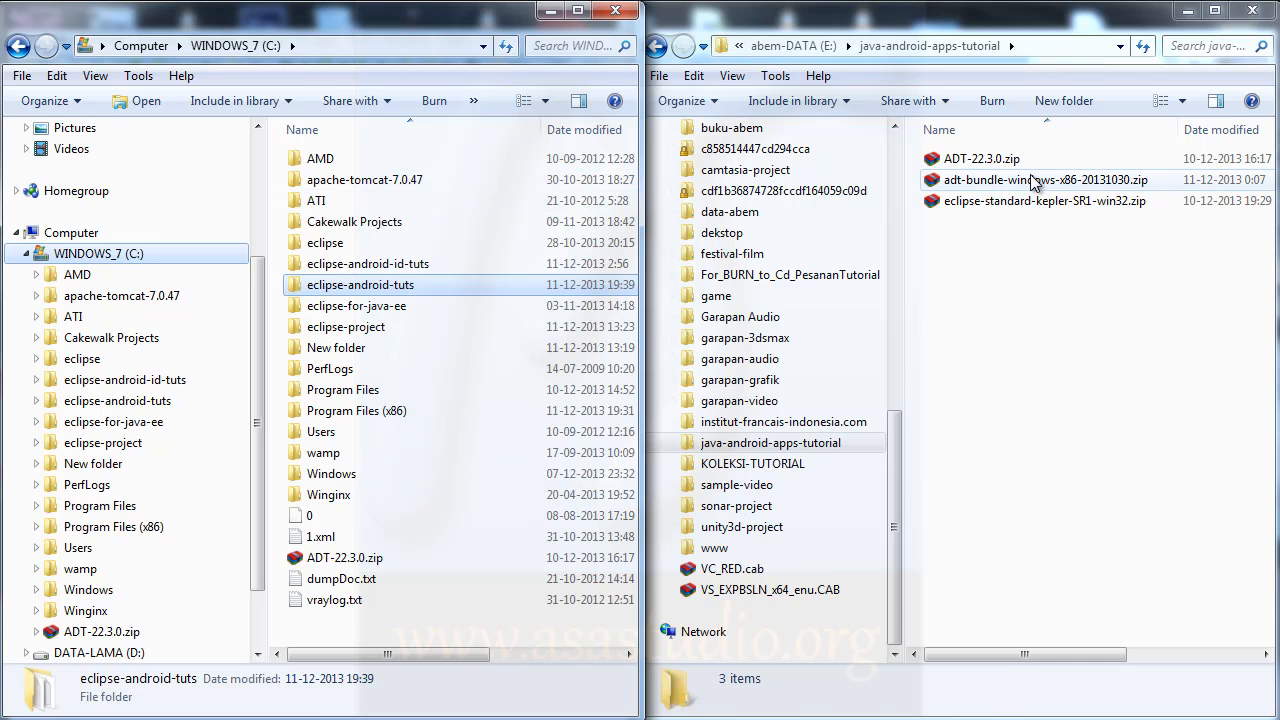
pyautogui.moveTo(1012, 186)
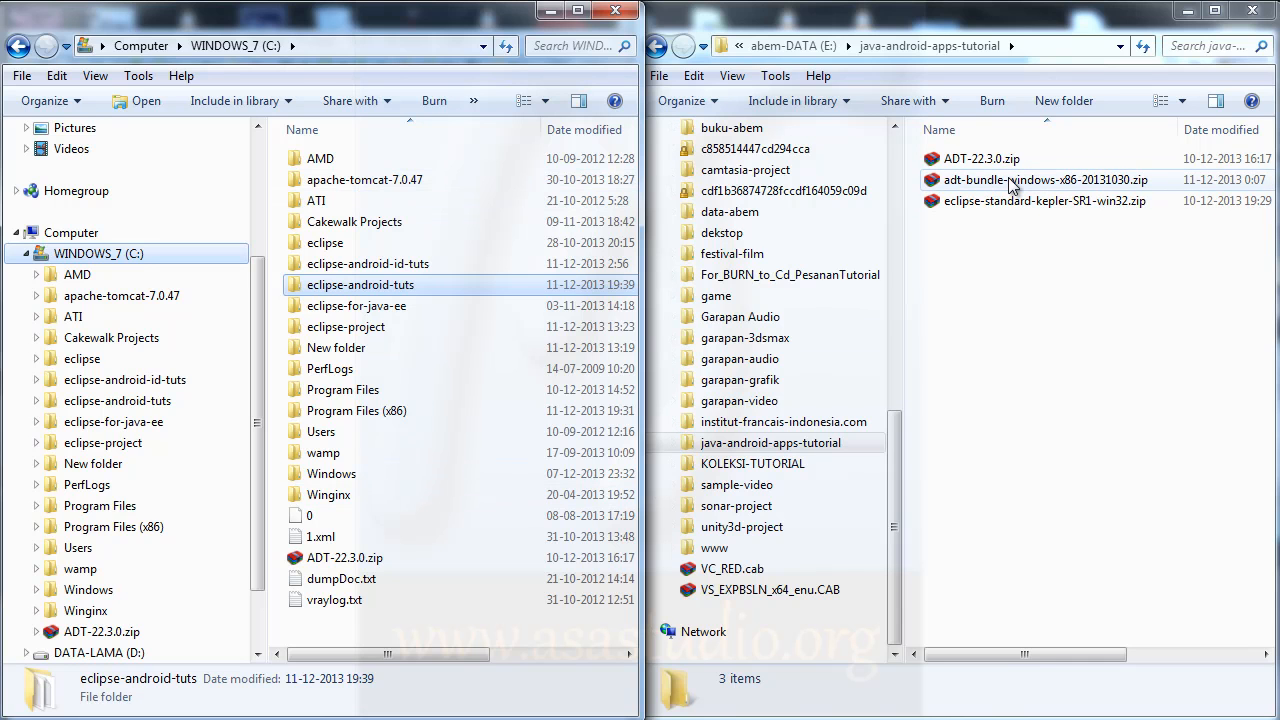
# Step: Select the adt-bundle-windows-x86-20131030.zip archive in the downloads window
pyautogui.click(1044, 180)
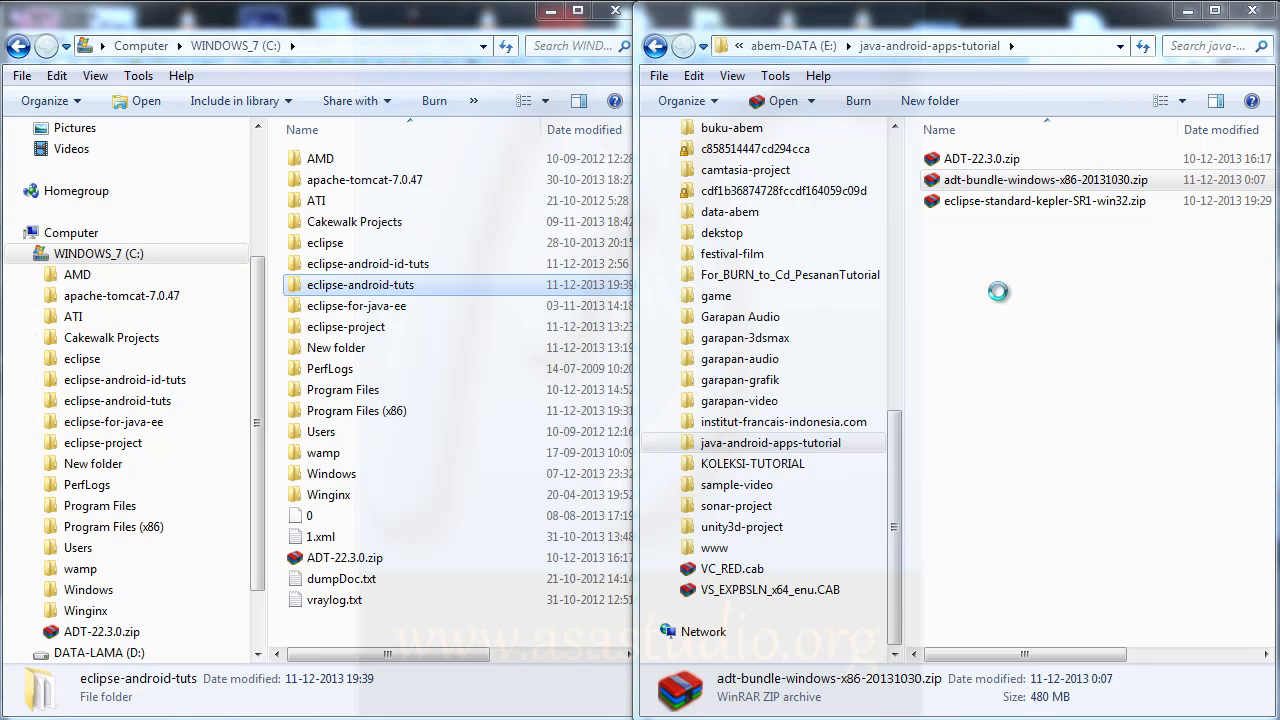
pyautogui.doubleClick(1044, 180)
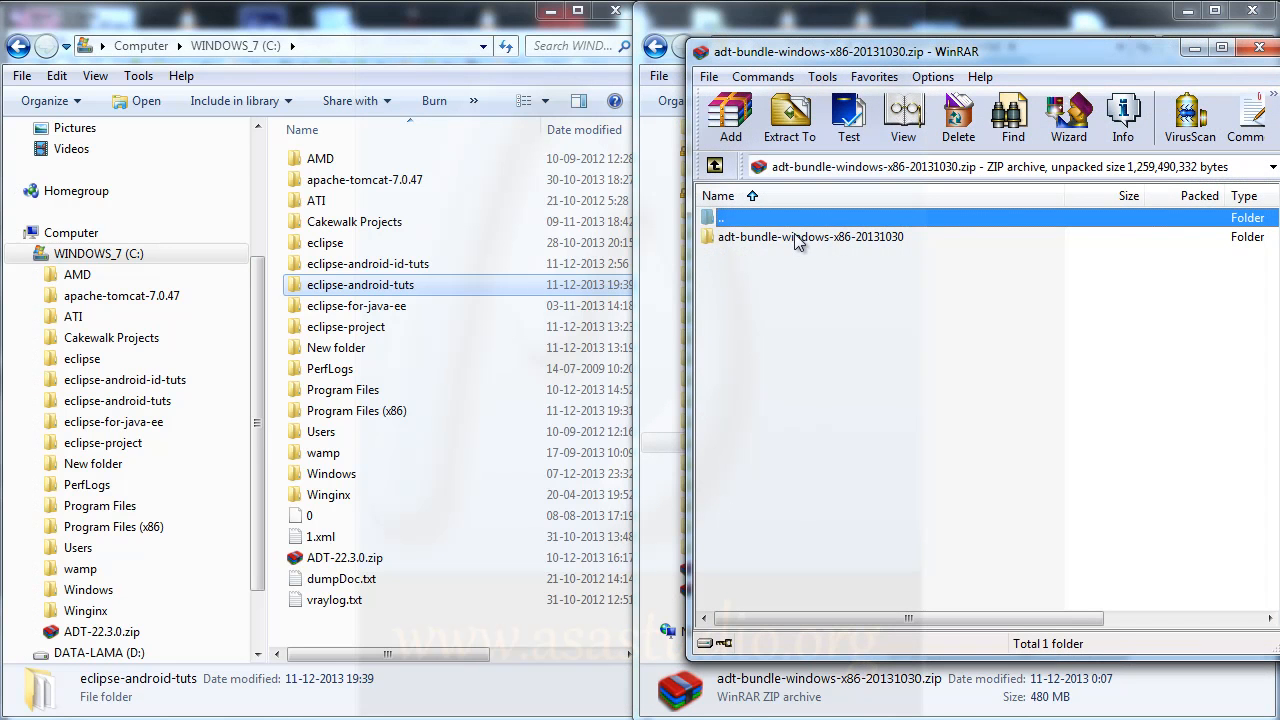
pyautogui.click(810, 236)
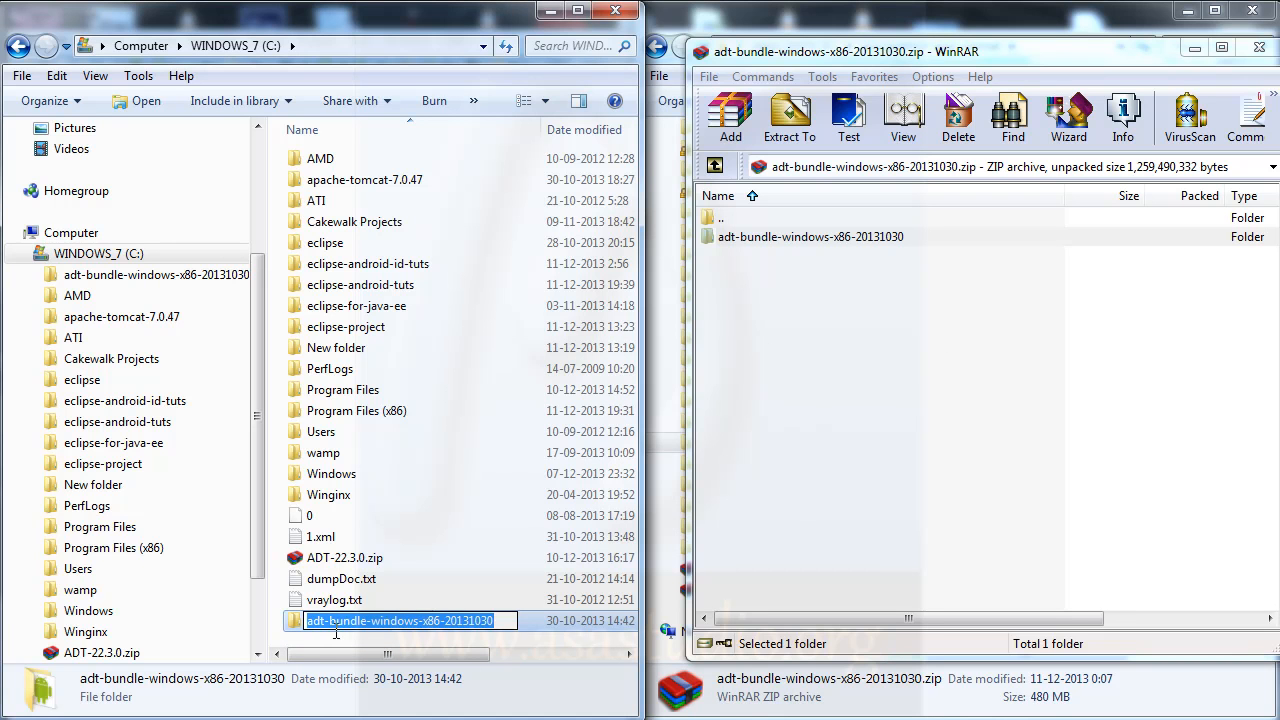
pyautogui.click(344, 556)
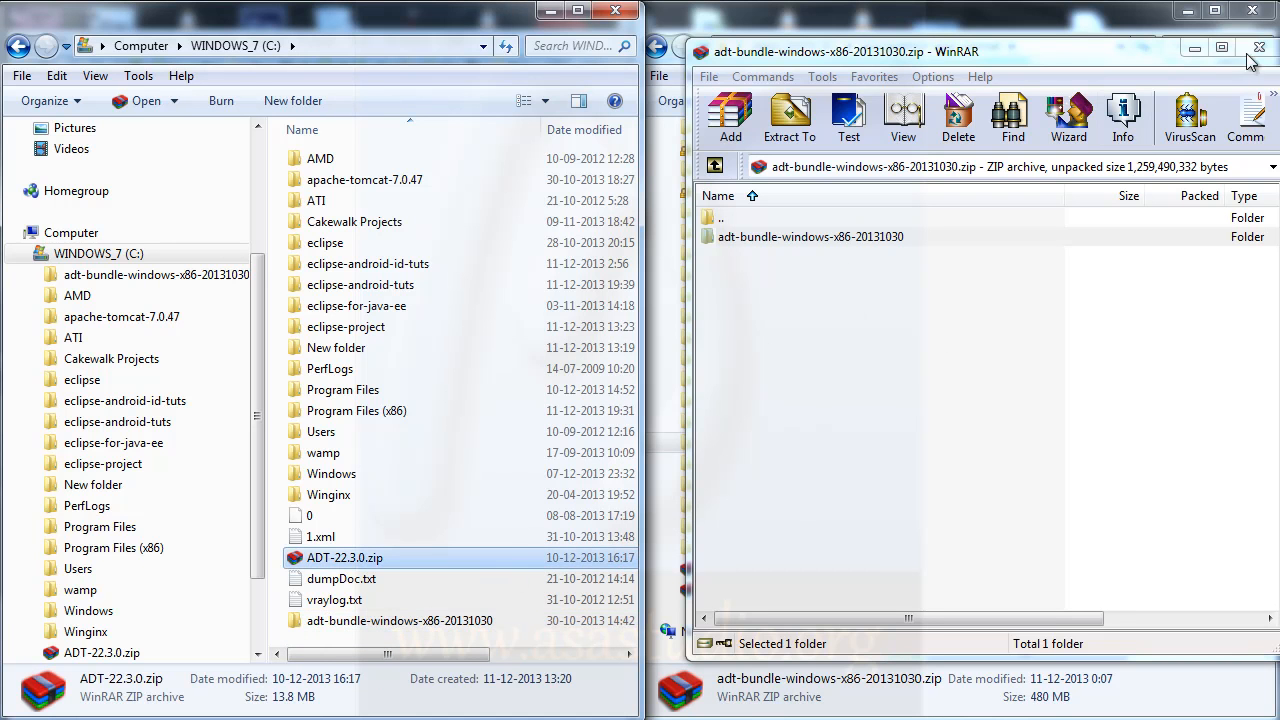
pyautogui.click(1260, 48)
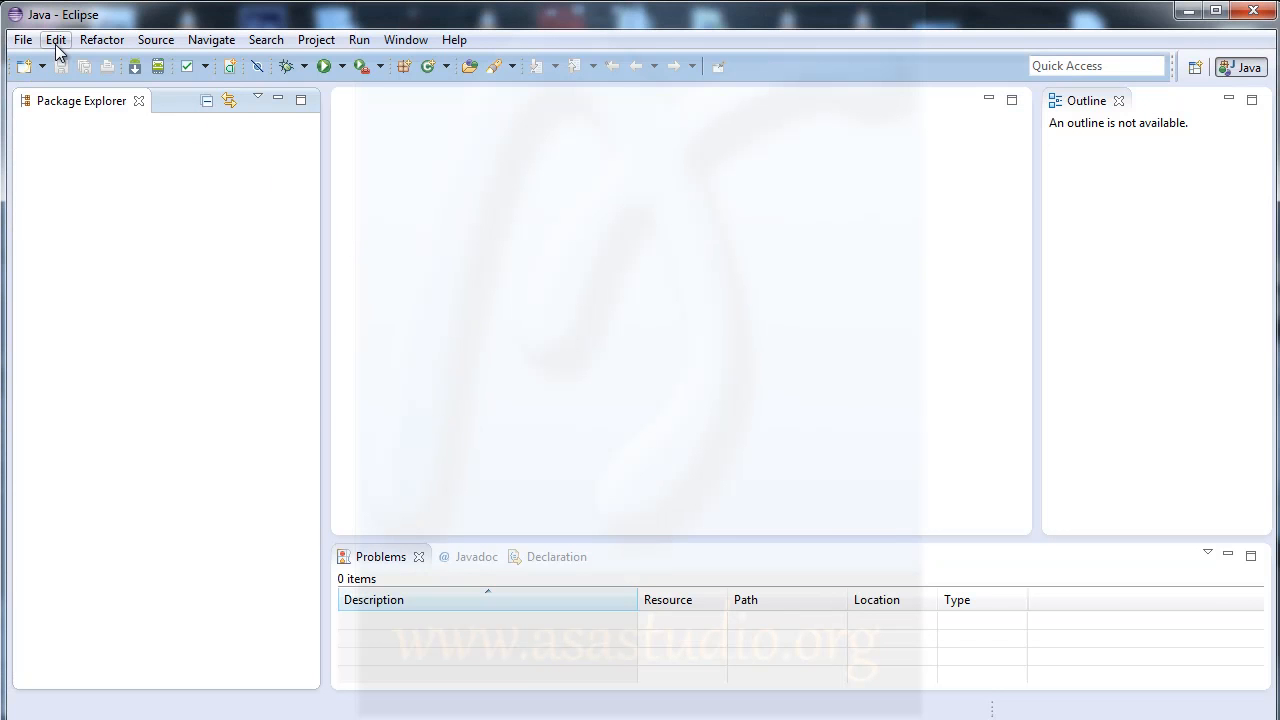
pyautogui.moveTo(444, 94)
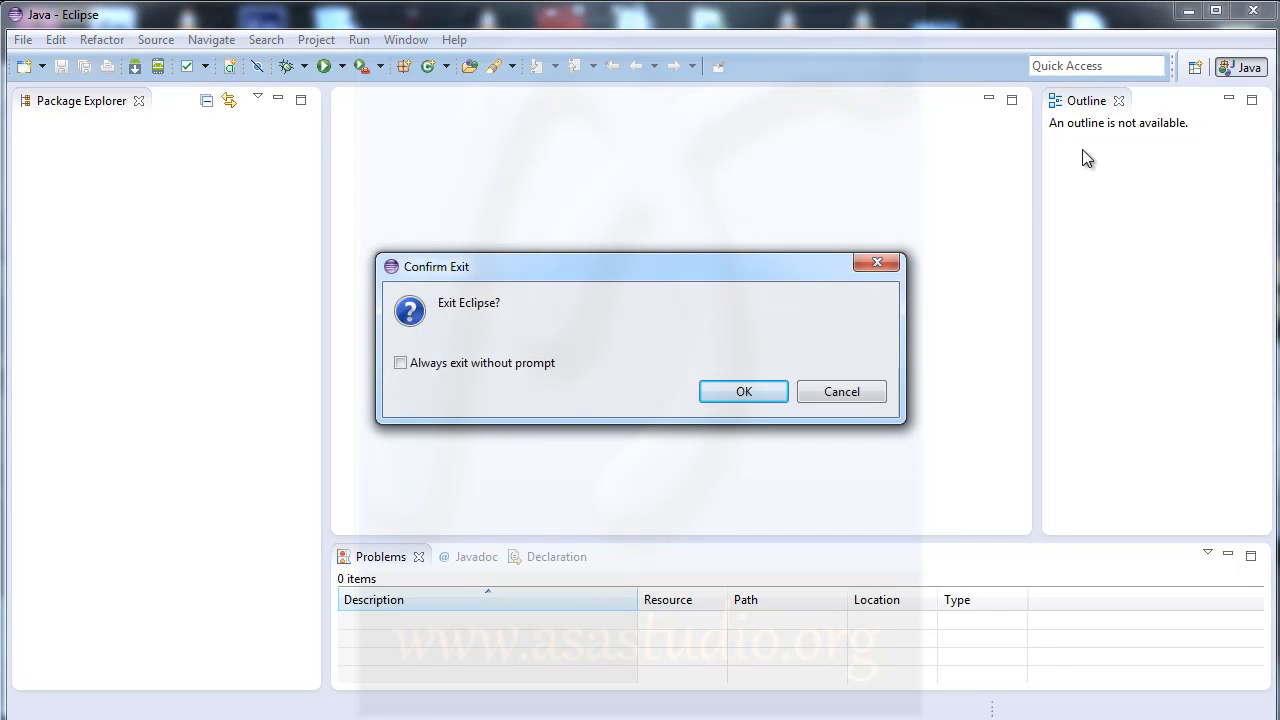
# Step: Confirm exiting Eclipse in the Confirm Exit dialog
pyautogui.click(744, 390)
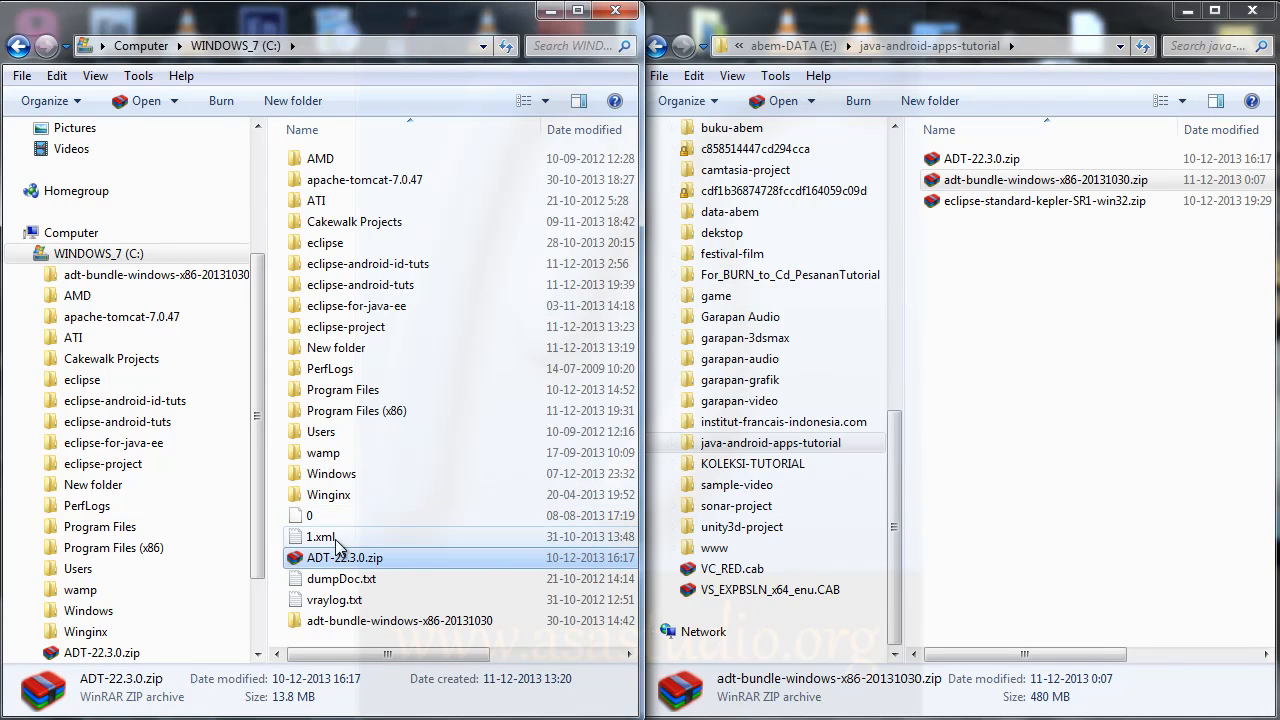
# Step: Launch eclipse.exe from C:\eclipse-android-tuts and accept the java-android-for-bigginer workspace
pyautogui.click(344, 556)
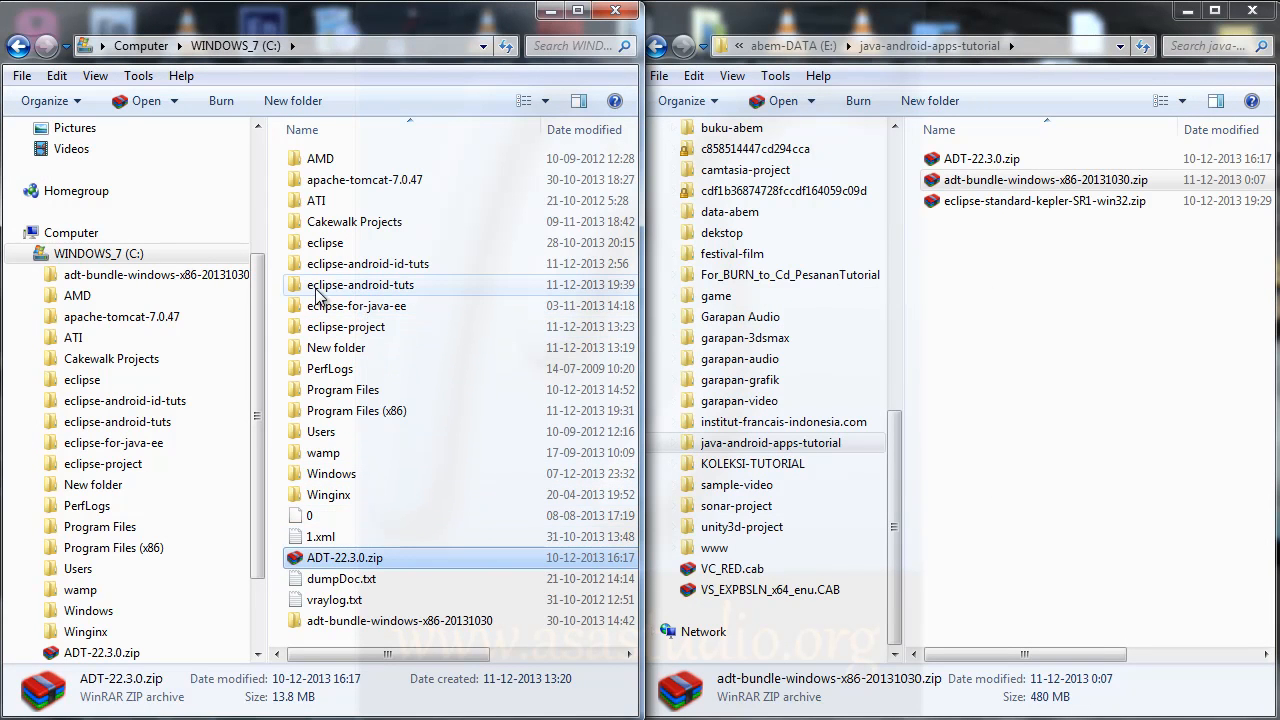
pyautogui.click(360, 284)
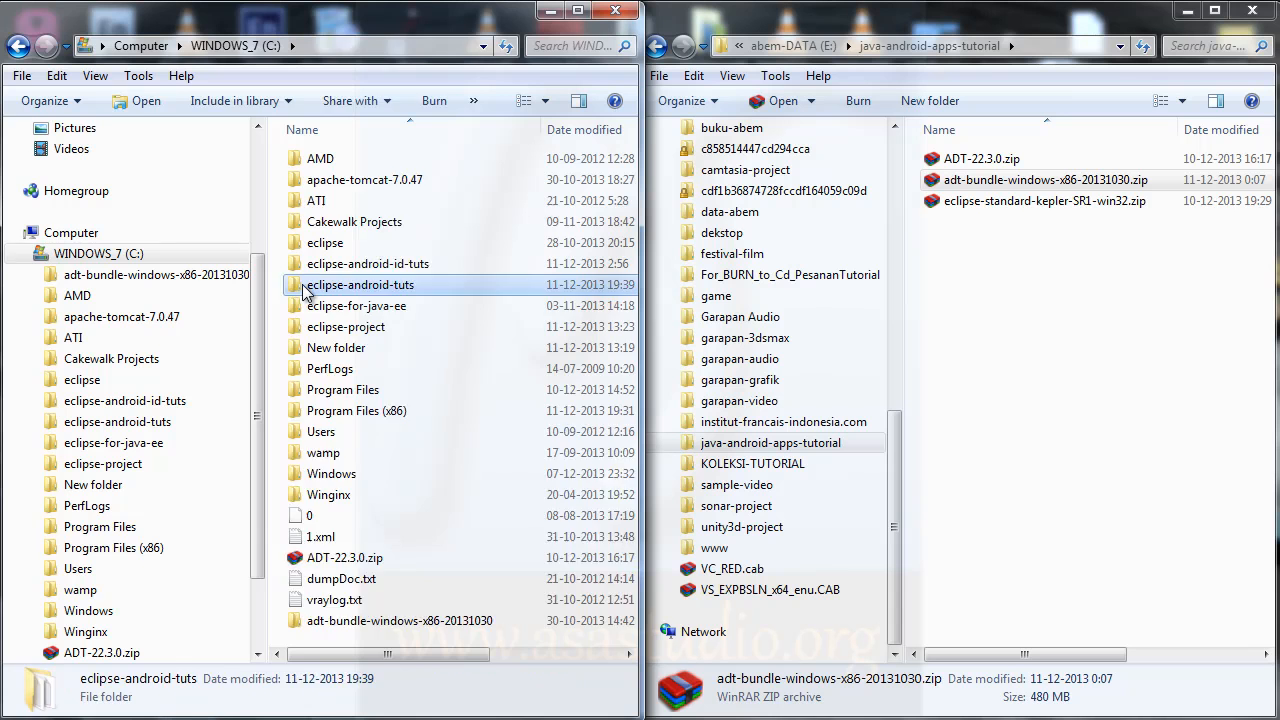
pyautogui.doubleClick(360, 284)
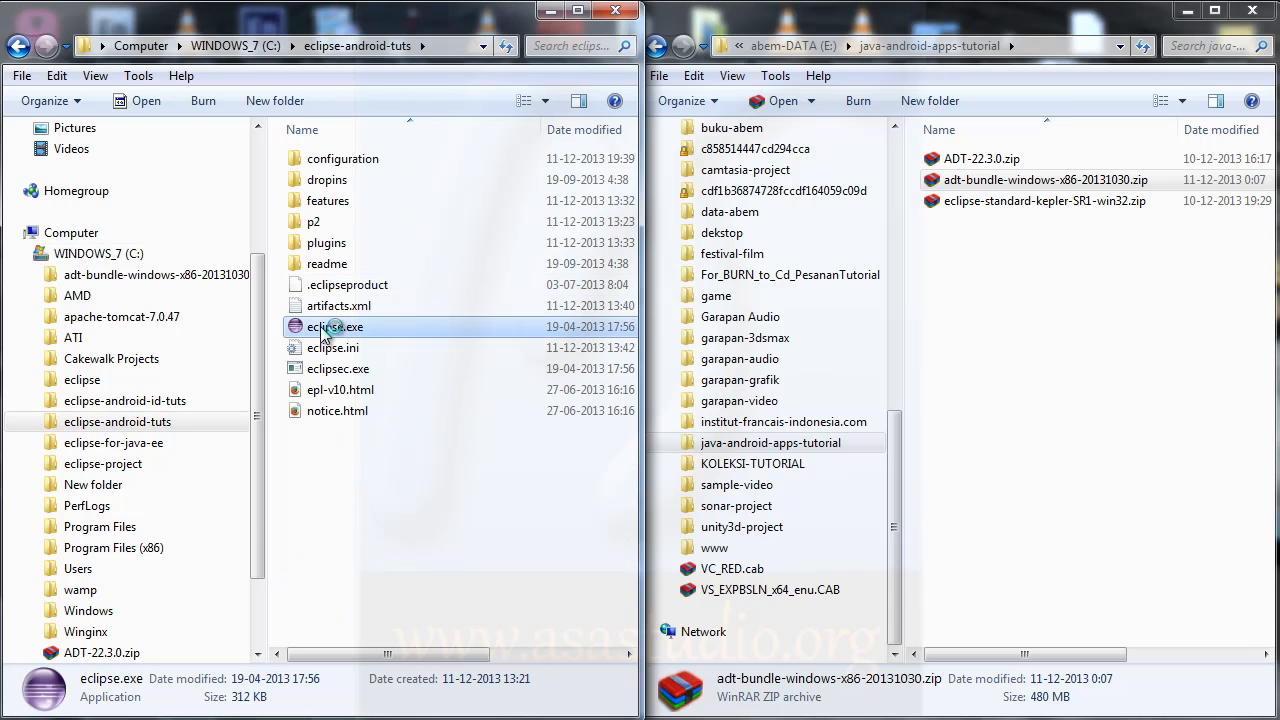
pyautogui.doubleClick(334, 328)
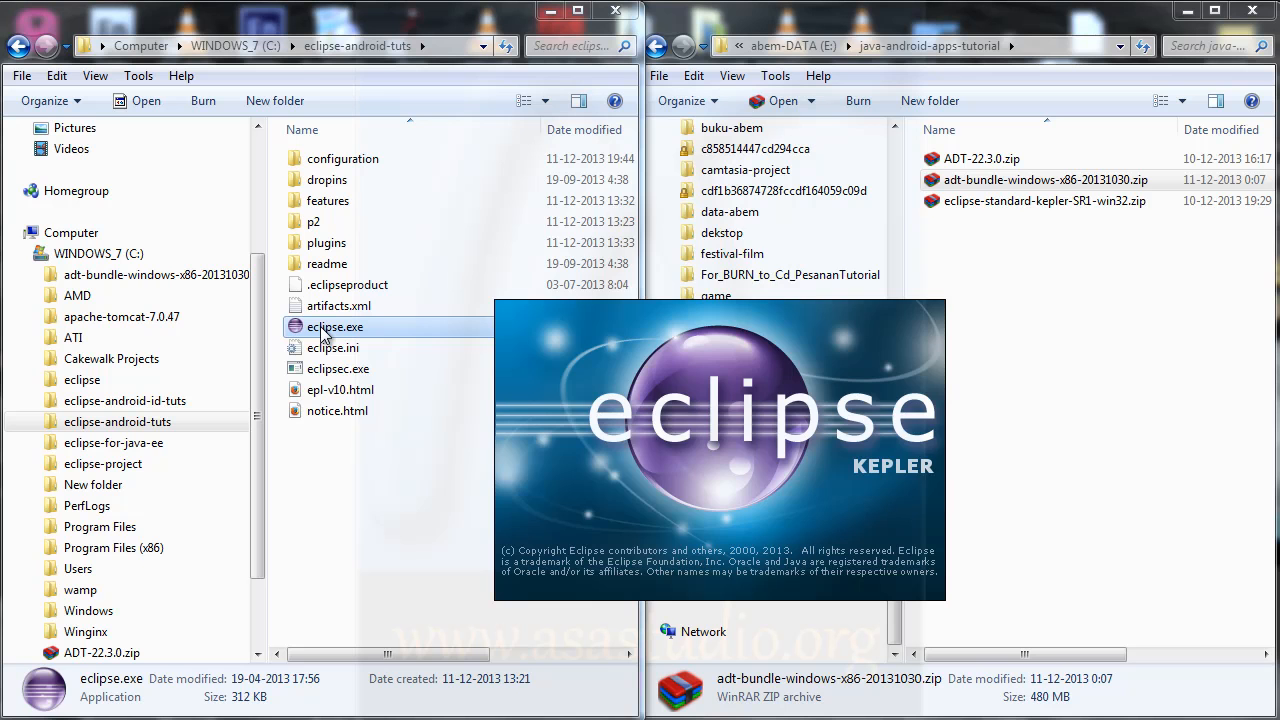
pyautogui.doubleClick(334, 328)
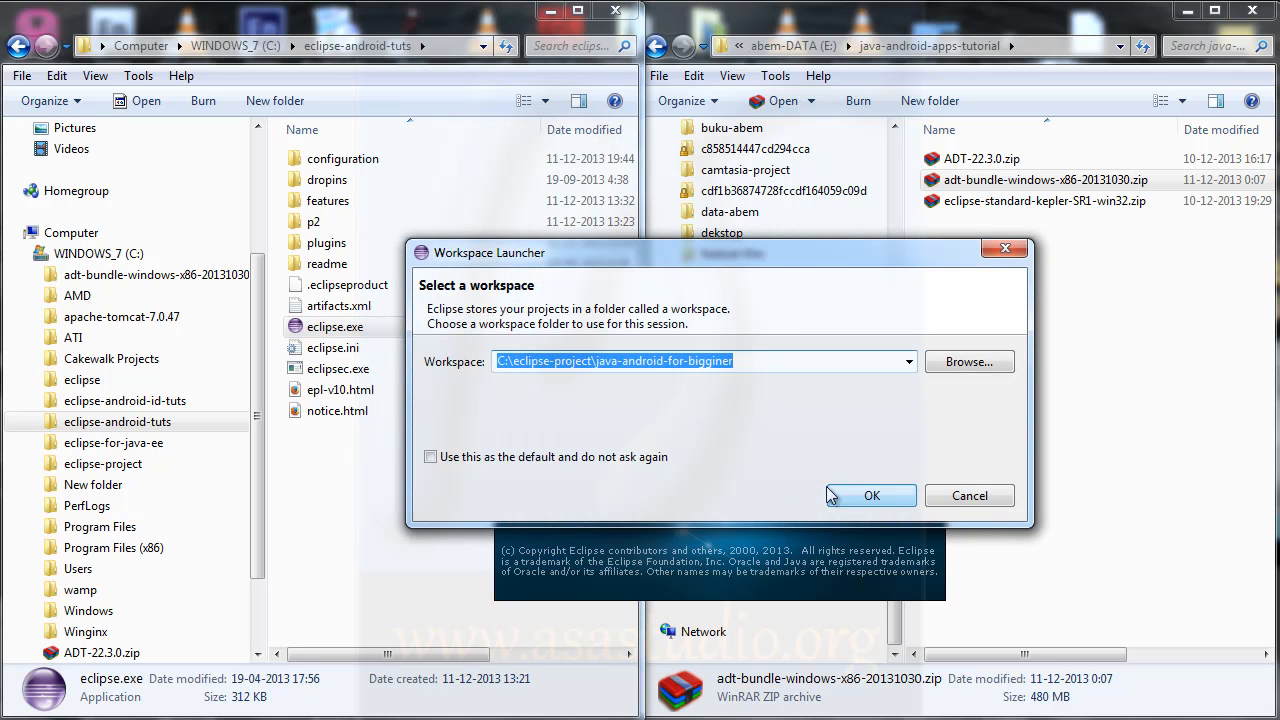
pyautogui.click(870, 496)
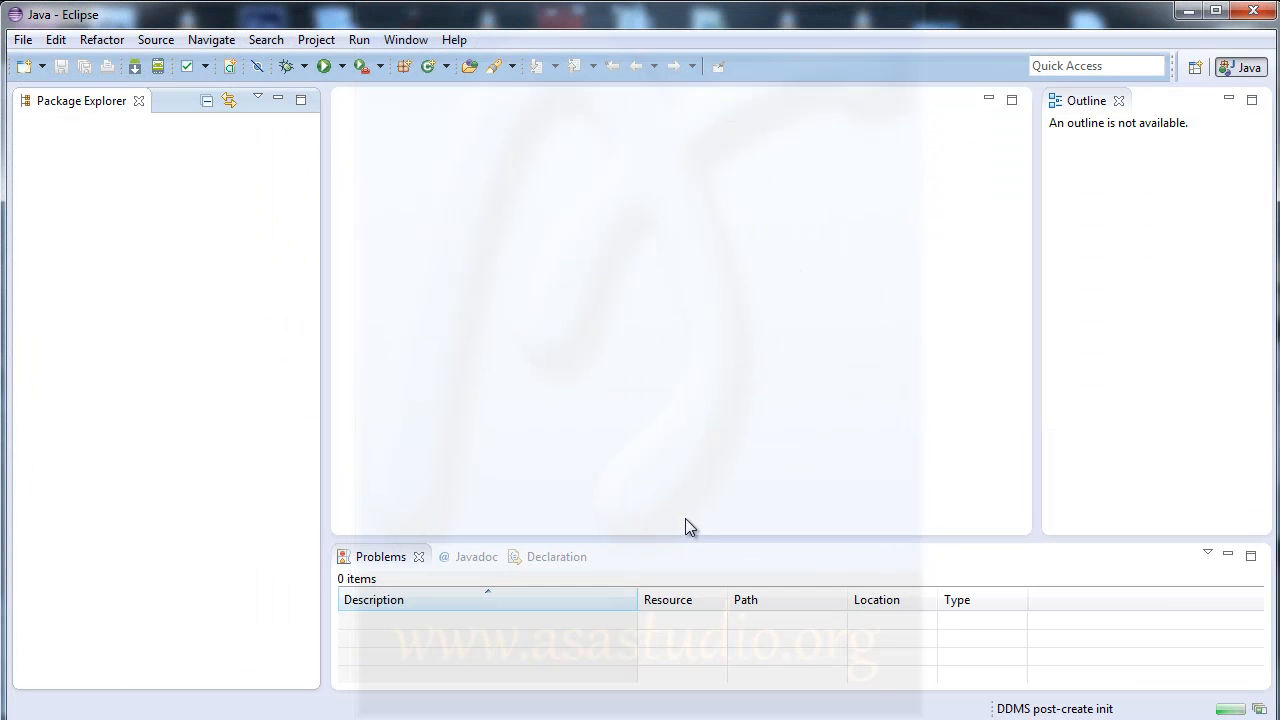
pyautogui.moveTo(568, 150)
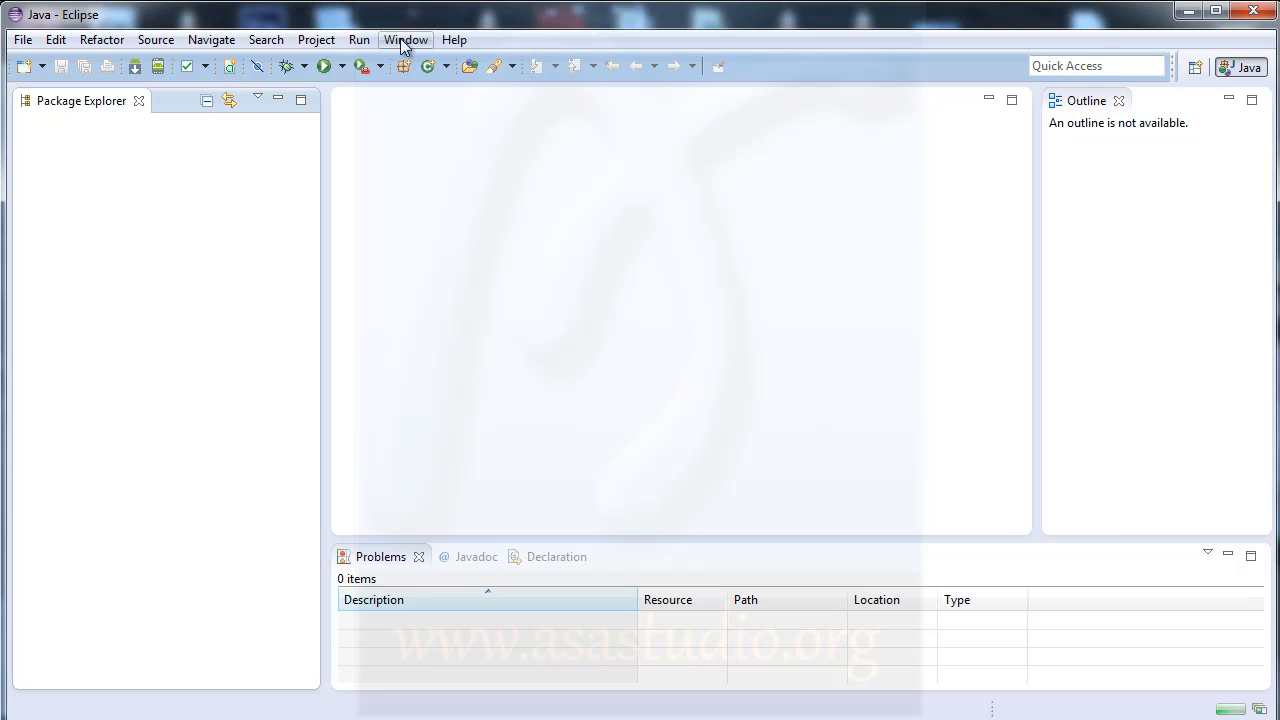
# Step: Bring up the Preferences dialog from the Window menu
pyautogui.click(404, 40)
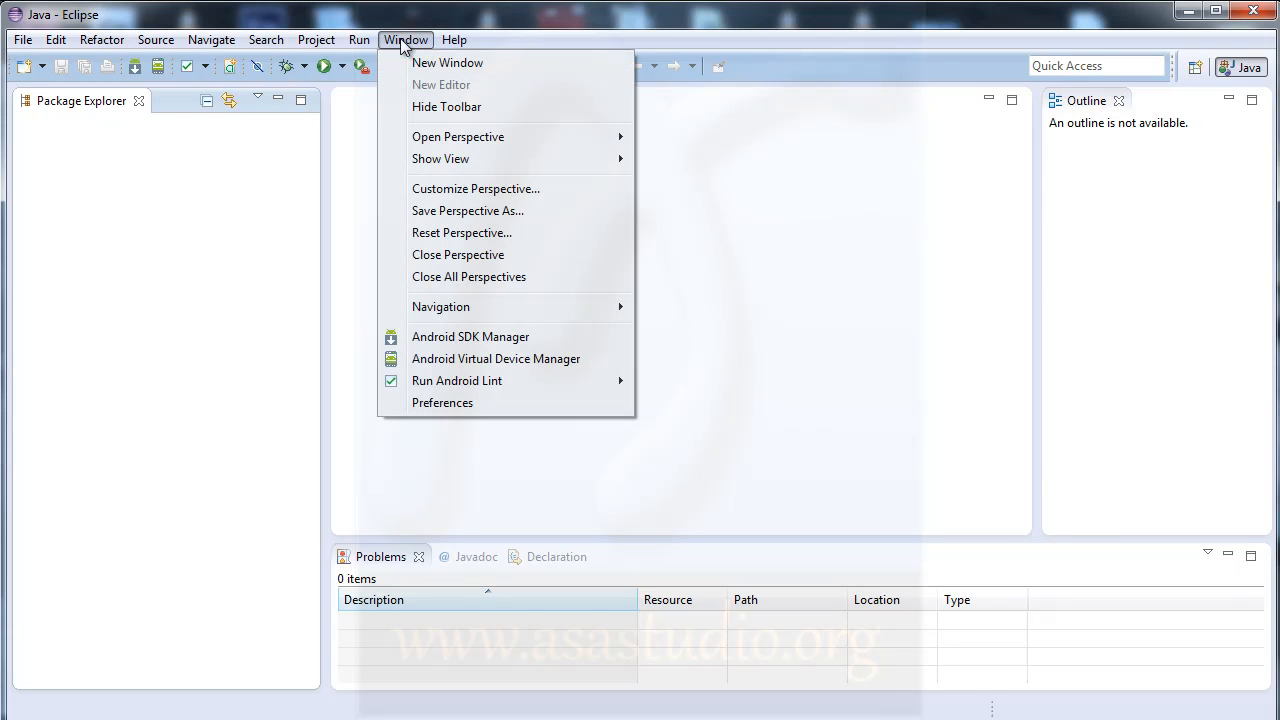
pyautogui.moveTo(442, 402)
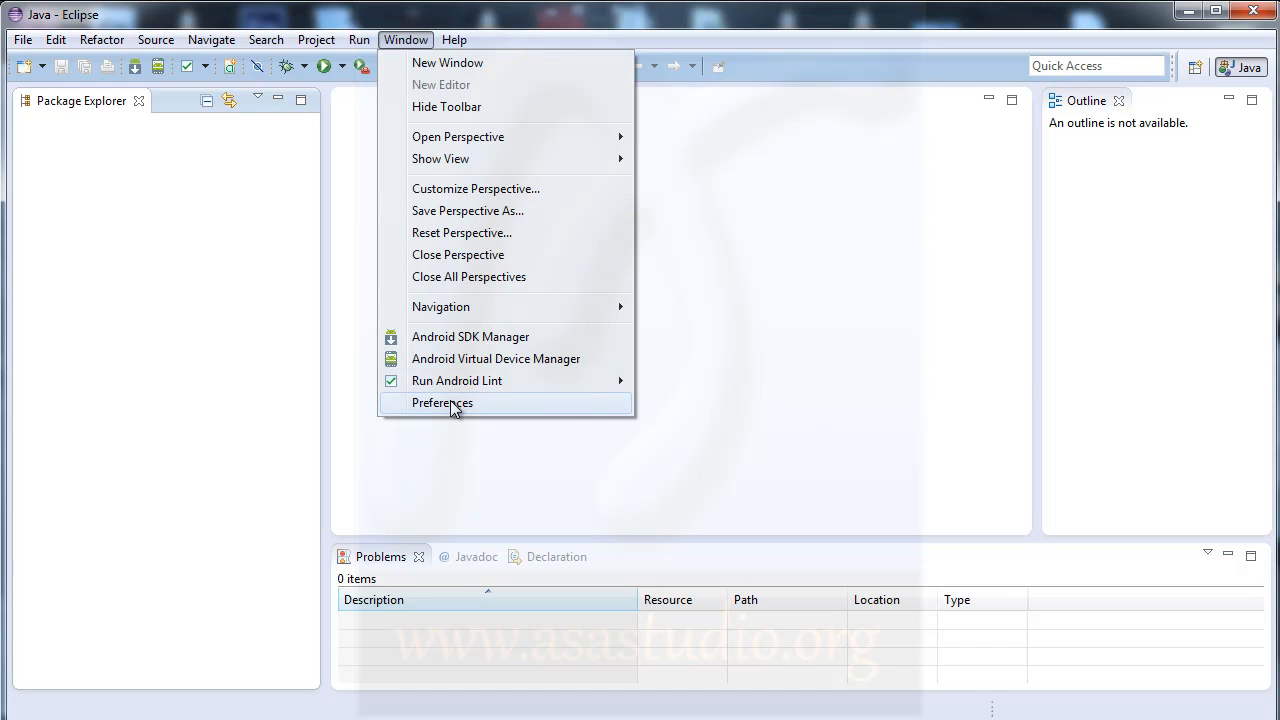
pyautogui.click(442, 402)
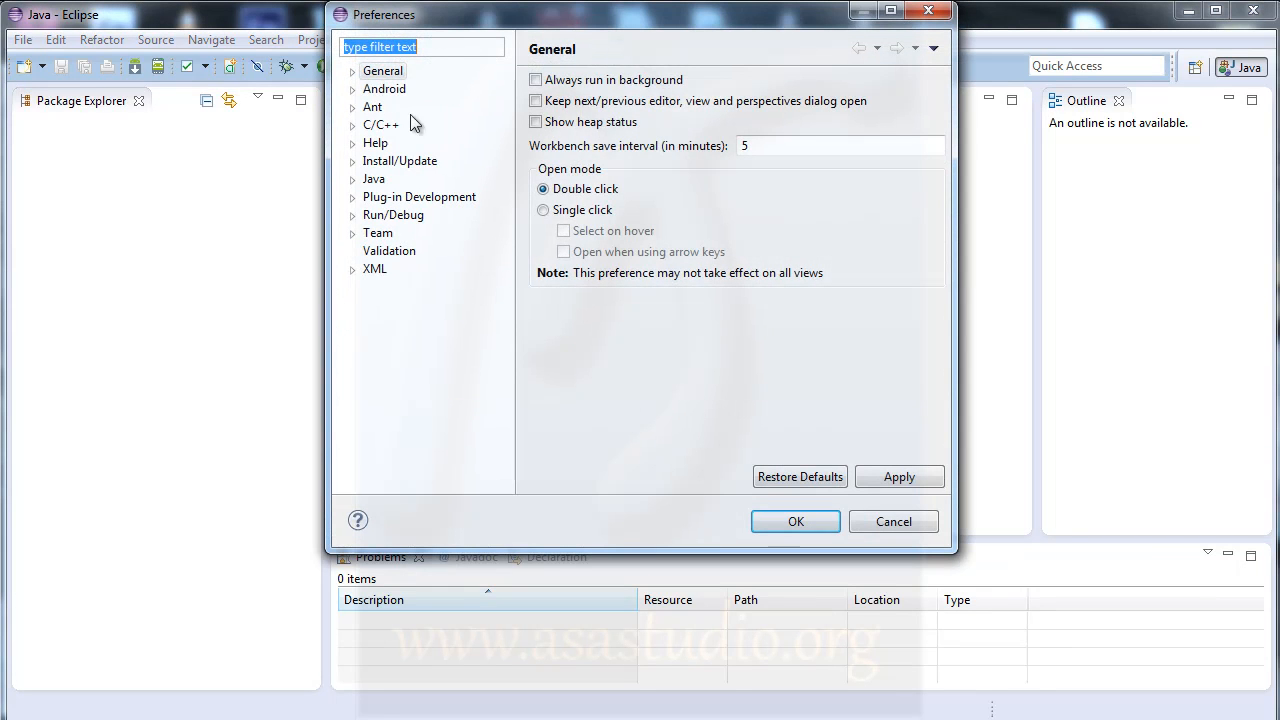
pyautogui.click(384, 88)
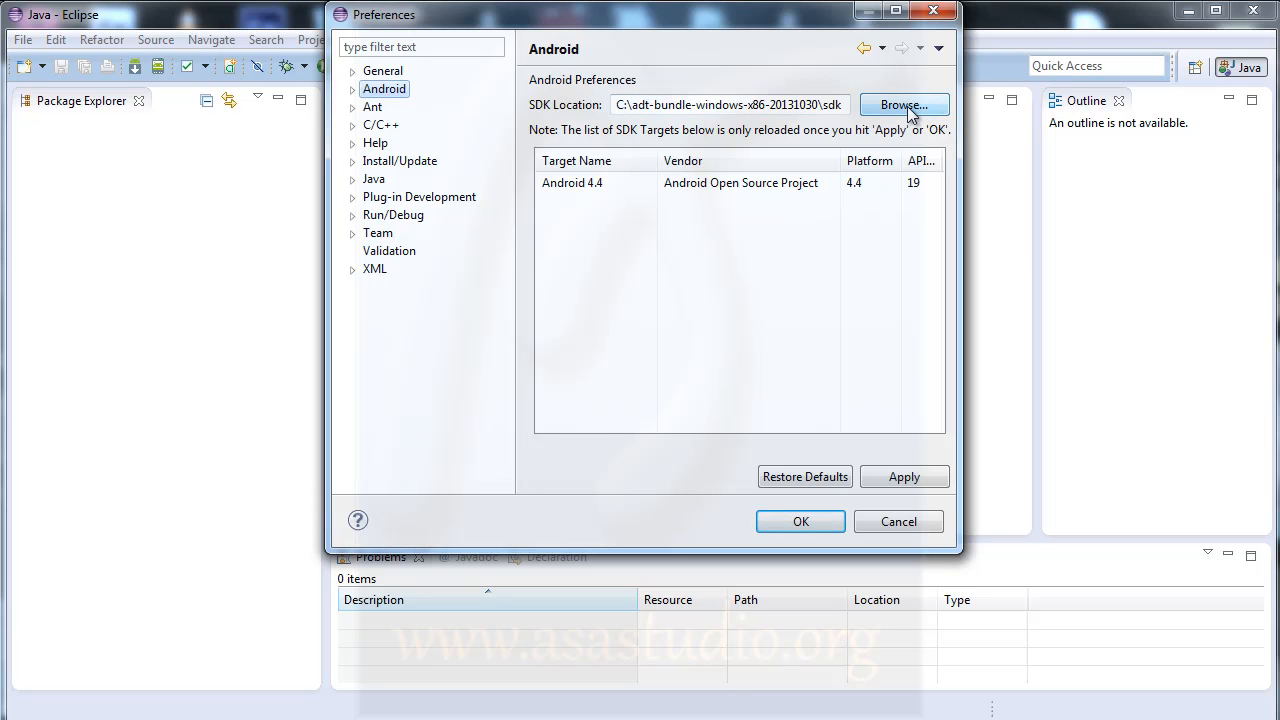
pyautogui.click(904, 104)
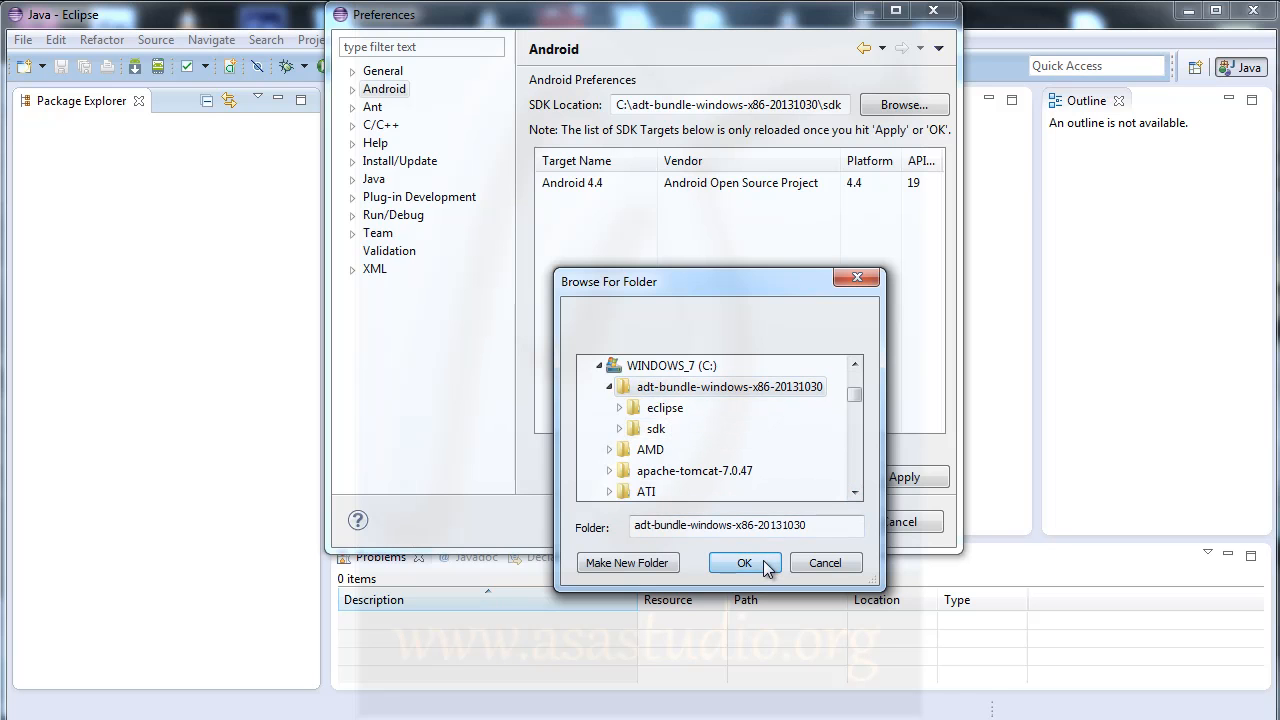
pyautogui.click(744, 562)
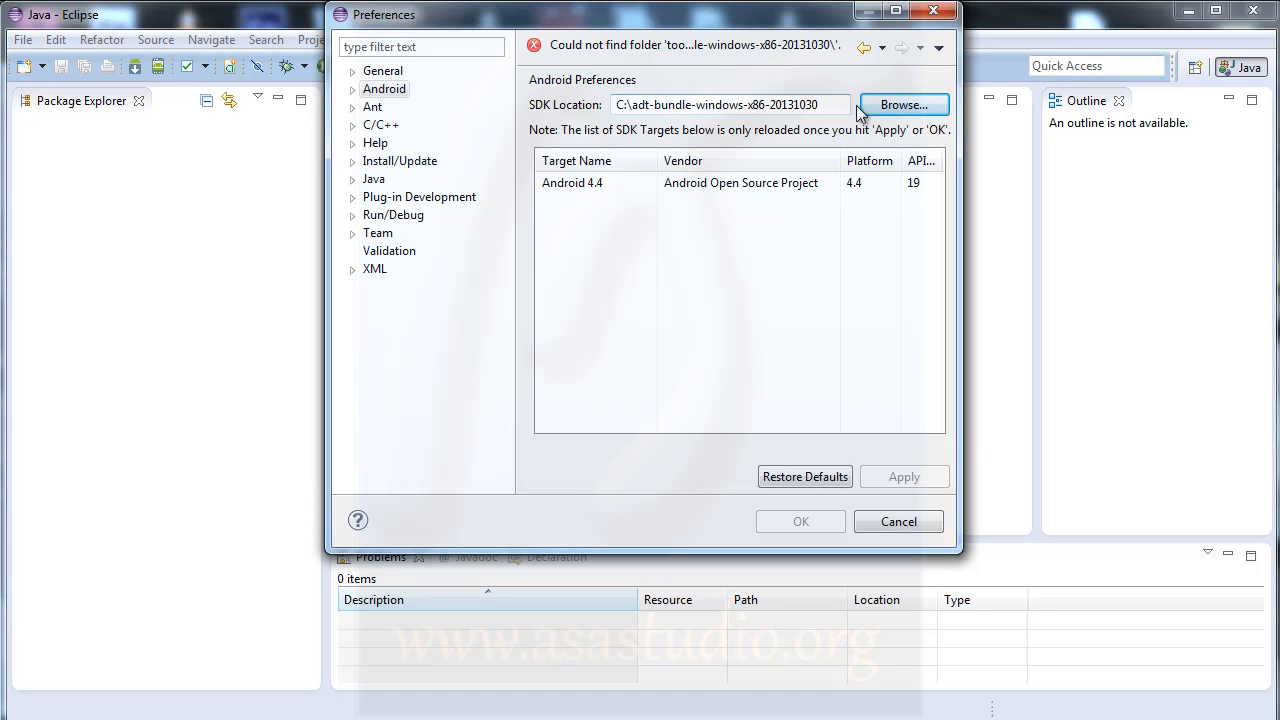
pyautogui.click(902, 104)
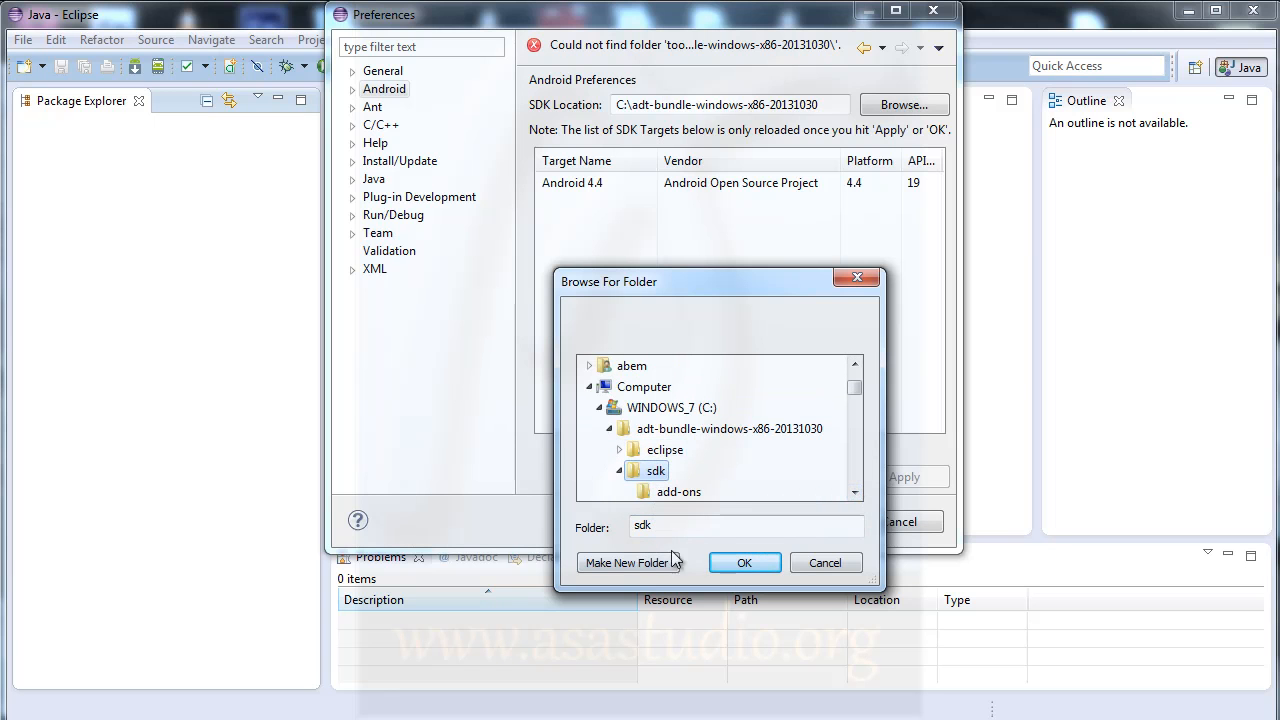
pyautogui.click(744, 562)
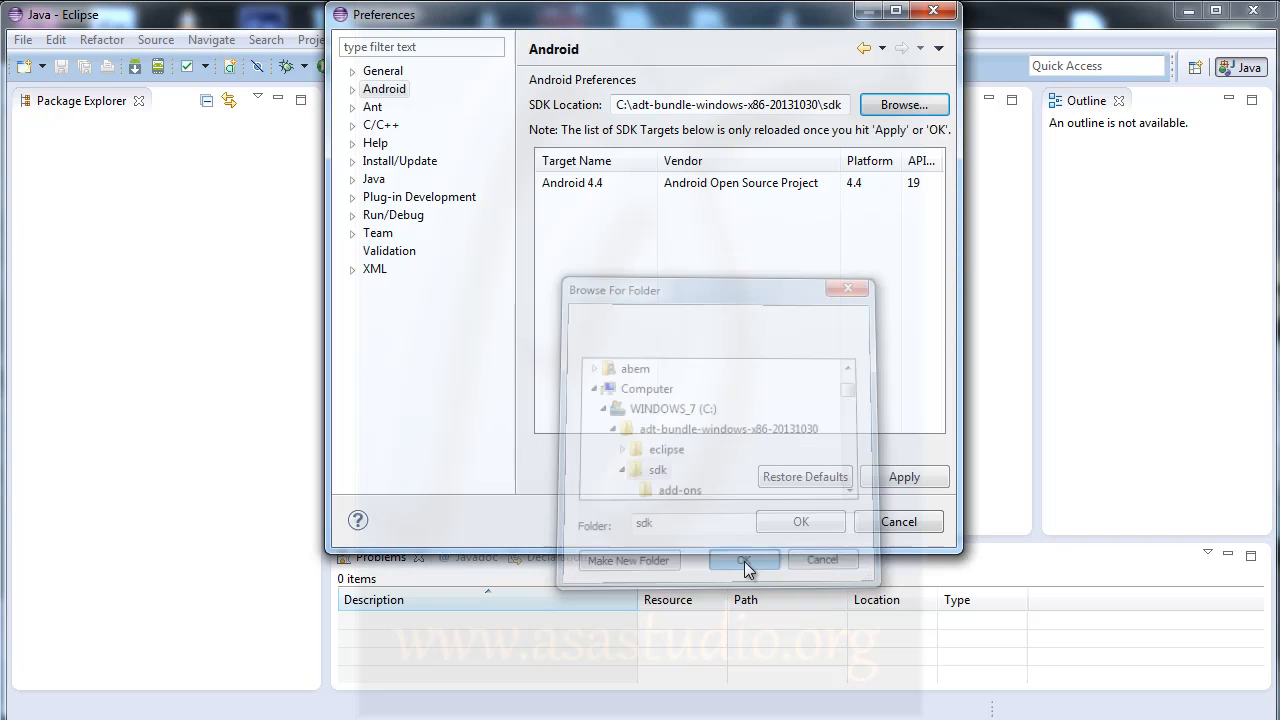
# Step: Apply the new SDK location and close the Preferences dialog with OK
pyautogui.click(744, 560)
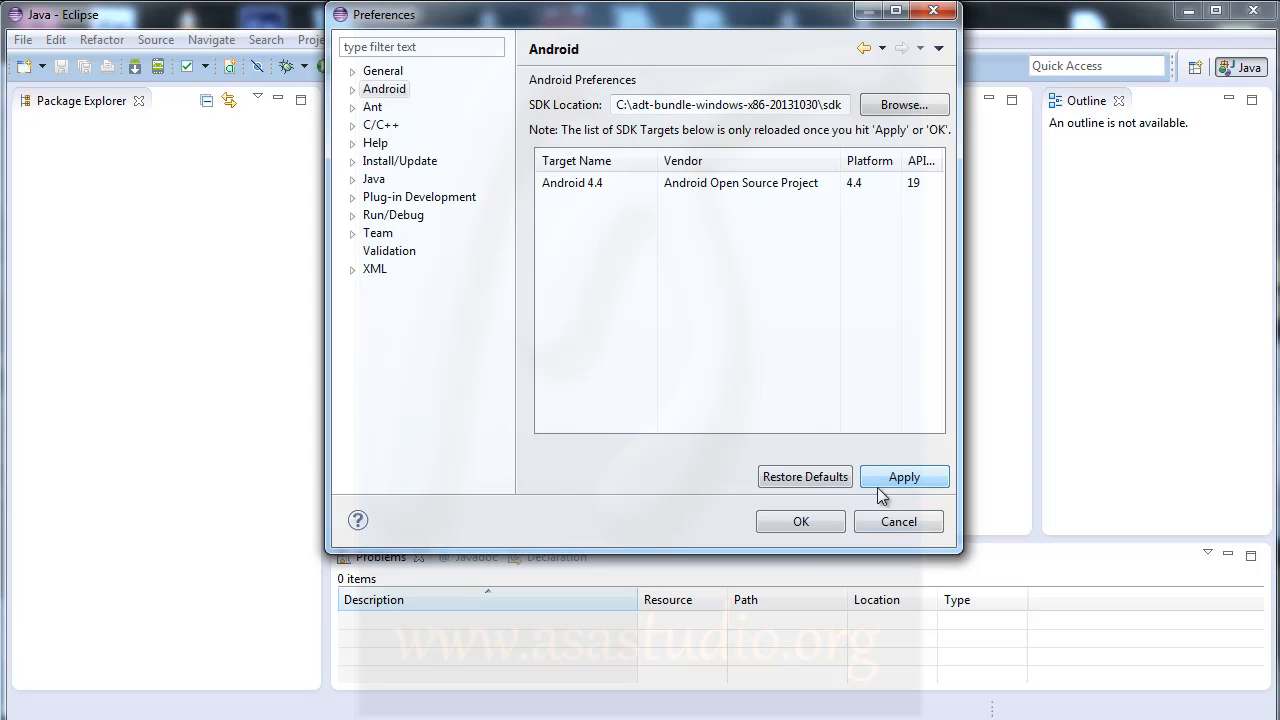
pyautogui.click(800, 520)
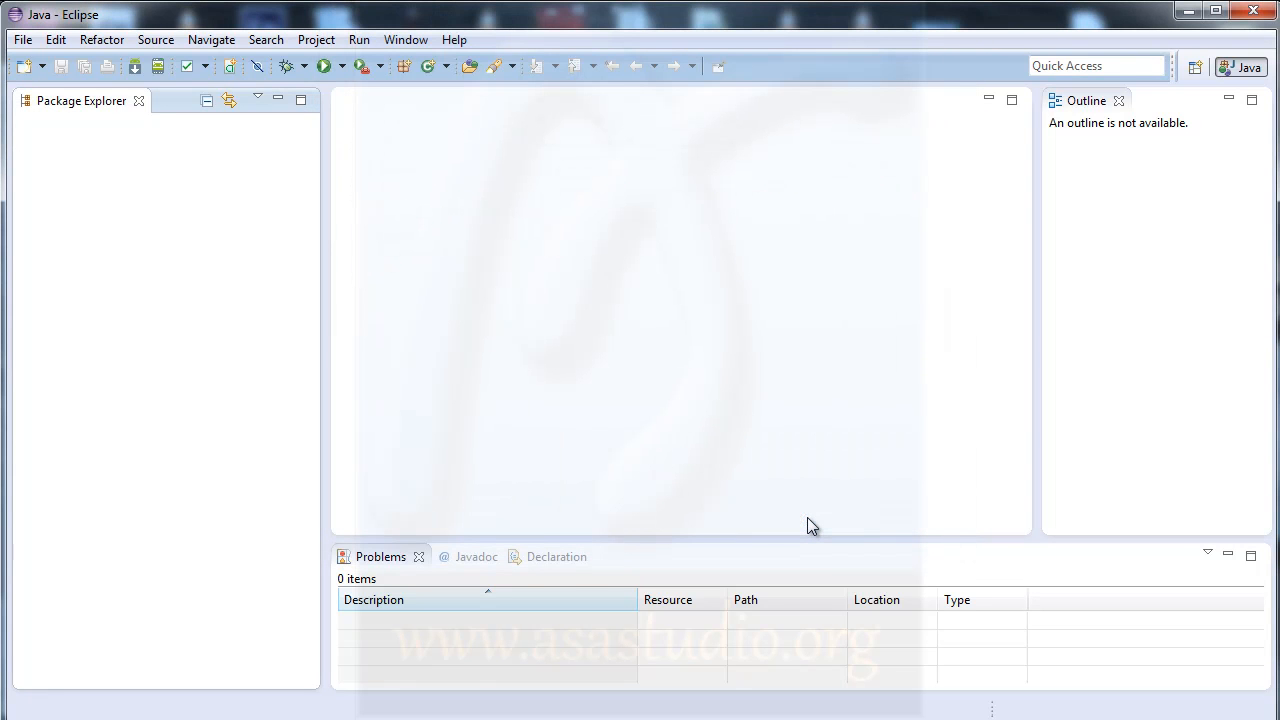
pyautogui.moveTo(416, 110)
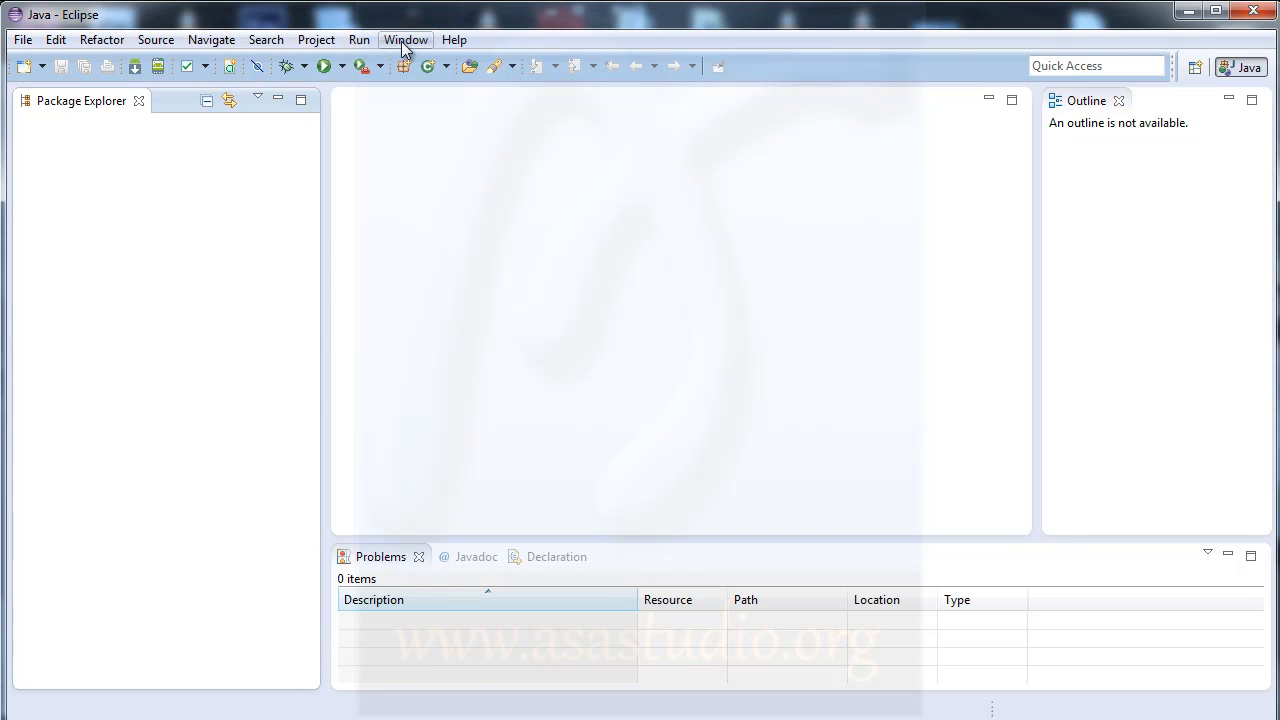
# Step: Launch the Android Virtual Device Manager from the Window menu
pyautogui.click(404, 40)
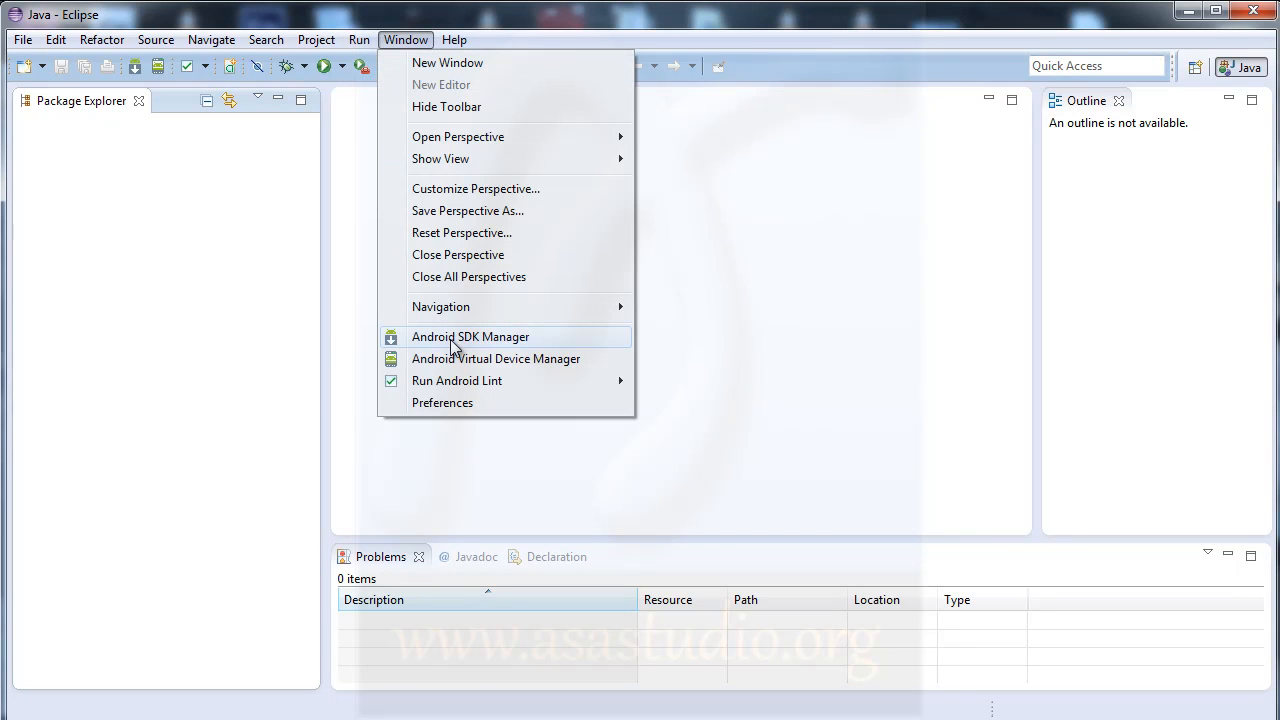
pyautogui.moveTo(436, 344)
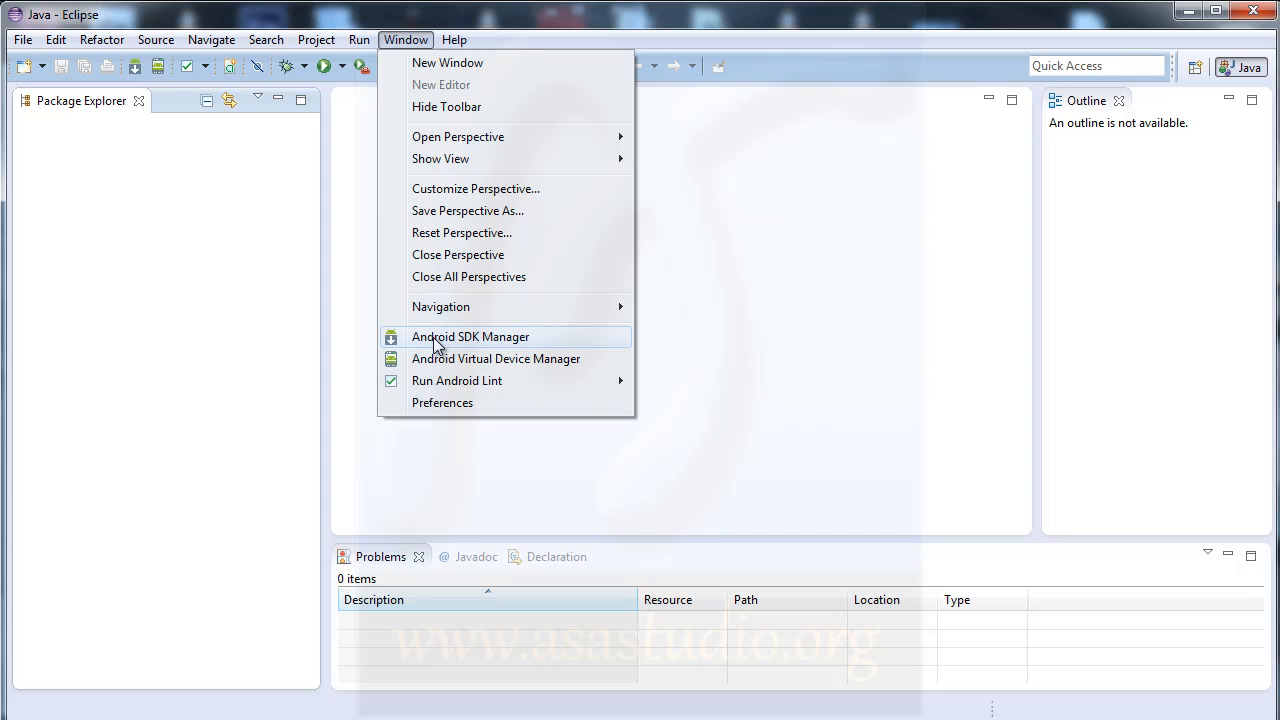
pyautogui.moveTo(440, 370)
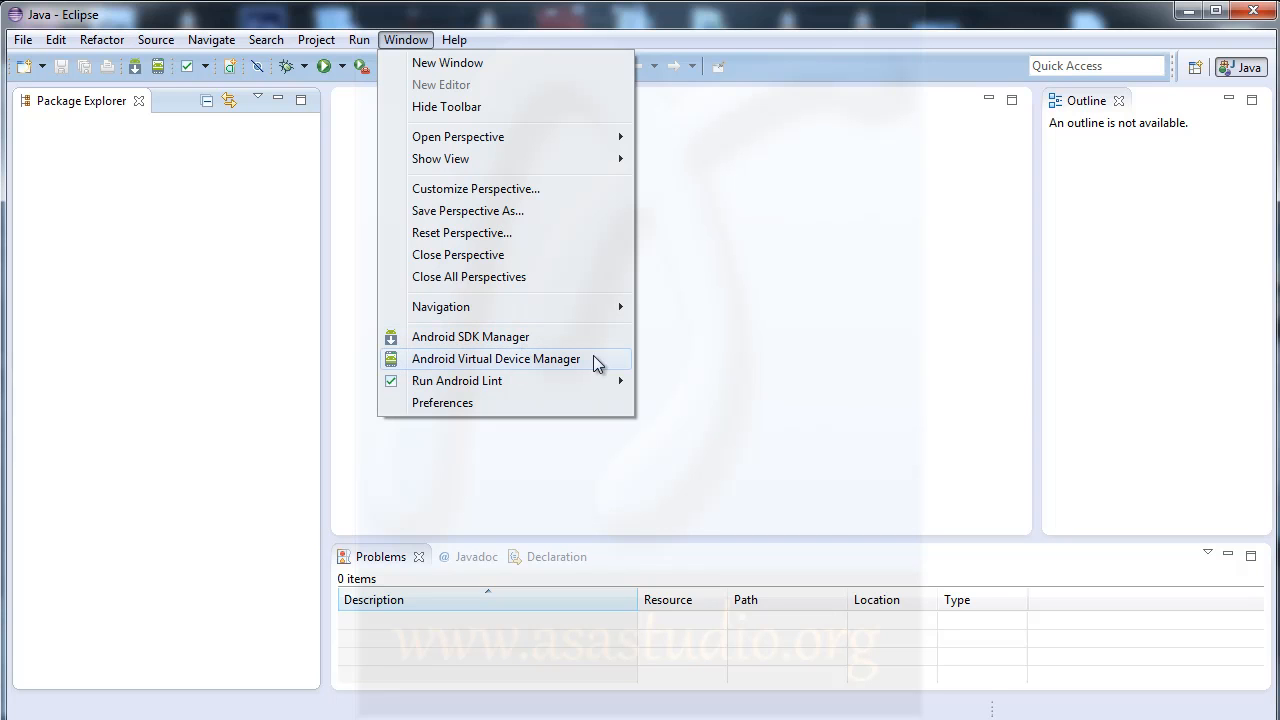
pyautogui.moveTo(450, 370)
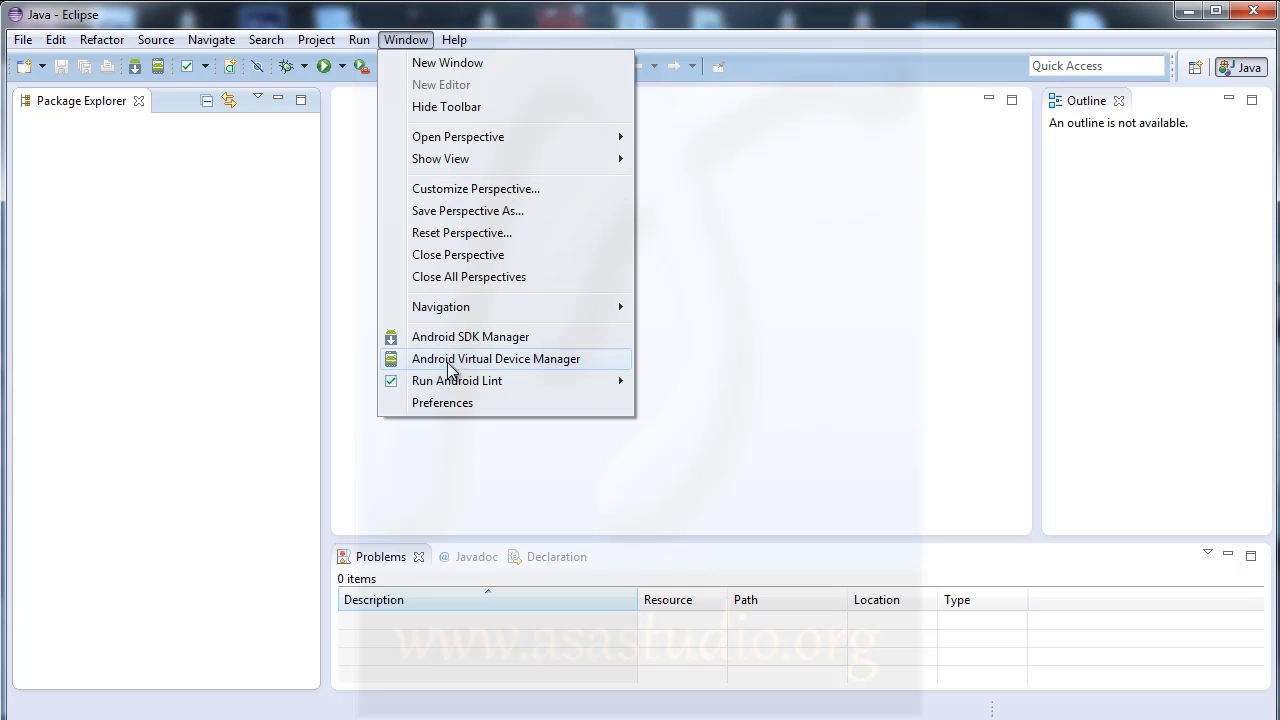
pyautogui.moveTo(472, 368)
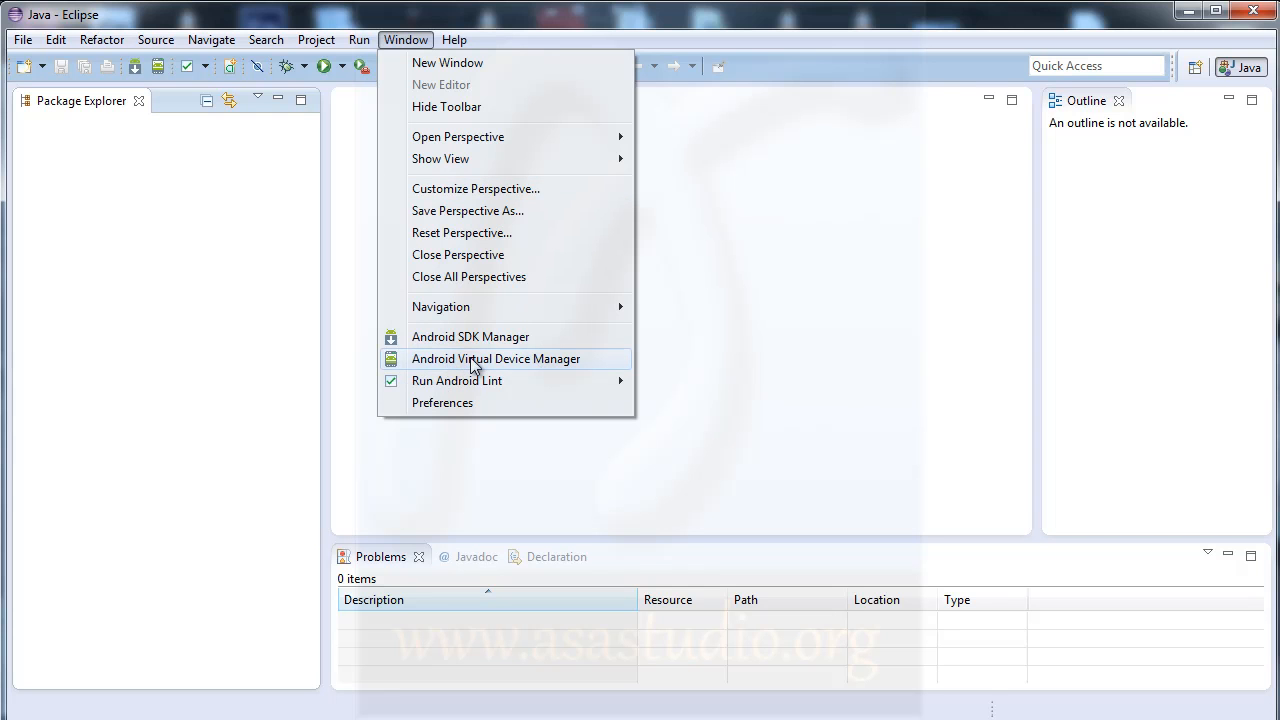
pyautogui.click(496, 358)
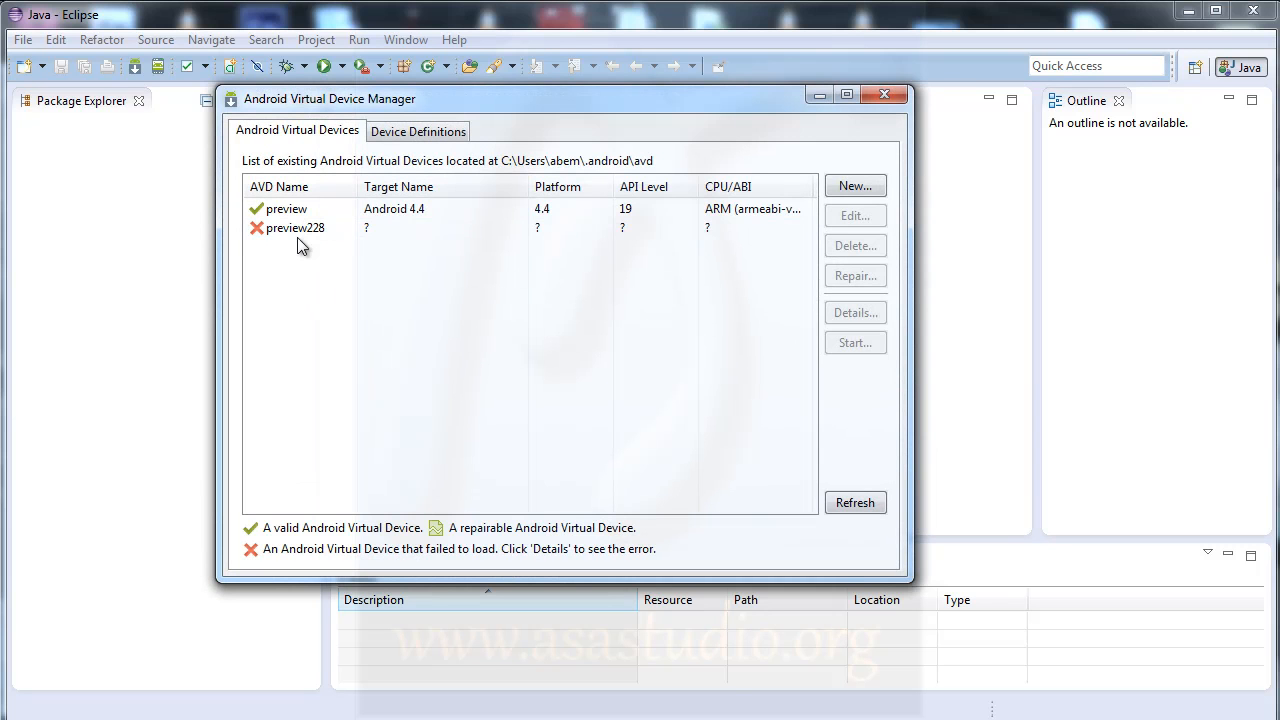
# Step: Delete the broken preview228 device and then the remaining preview device, emptying the AVD list
pyautogui.click(292, 228)
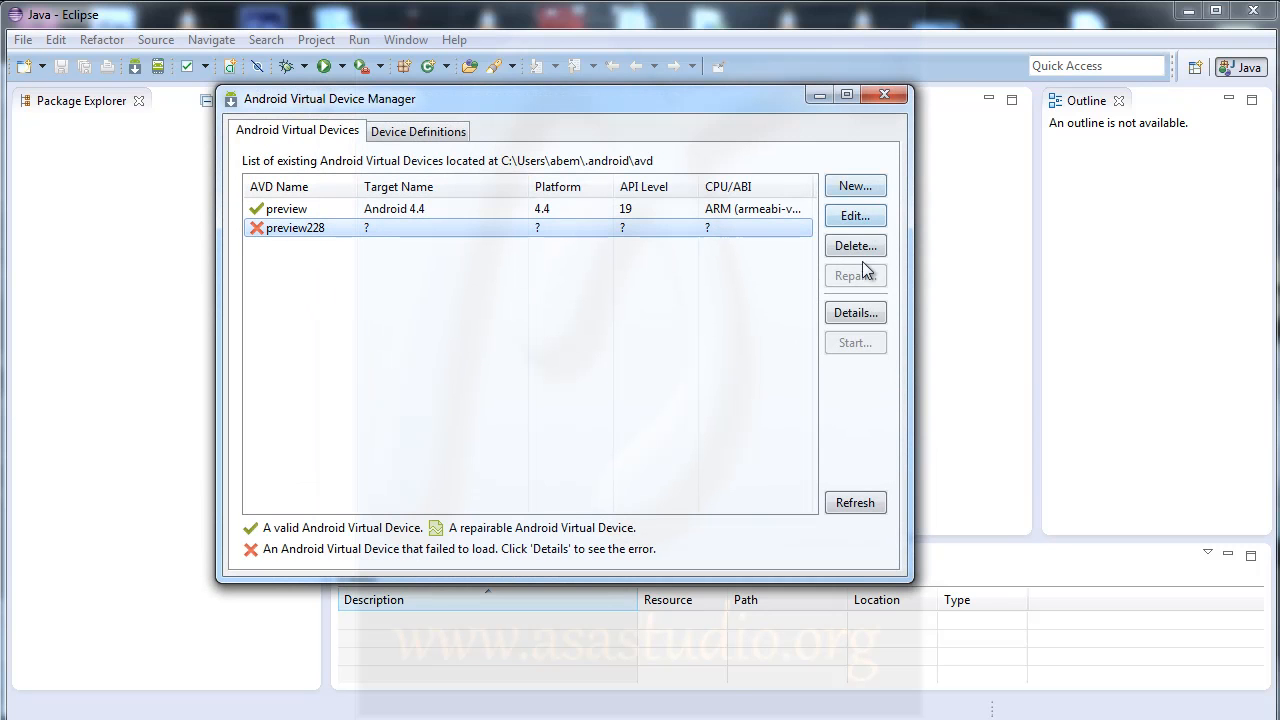
pyautogui.click(856, 244)
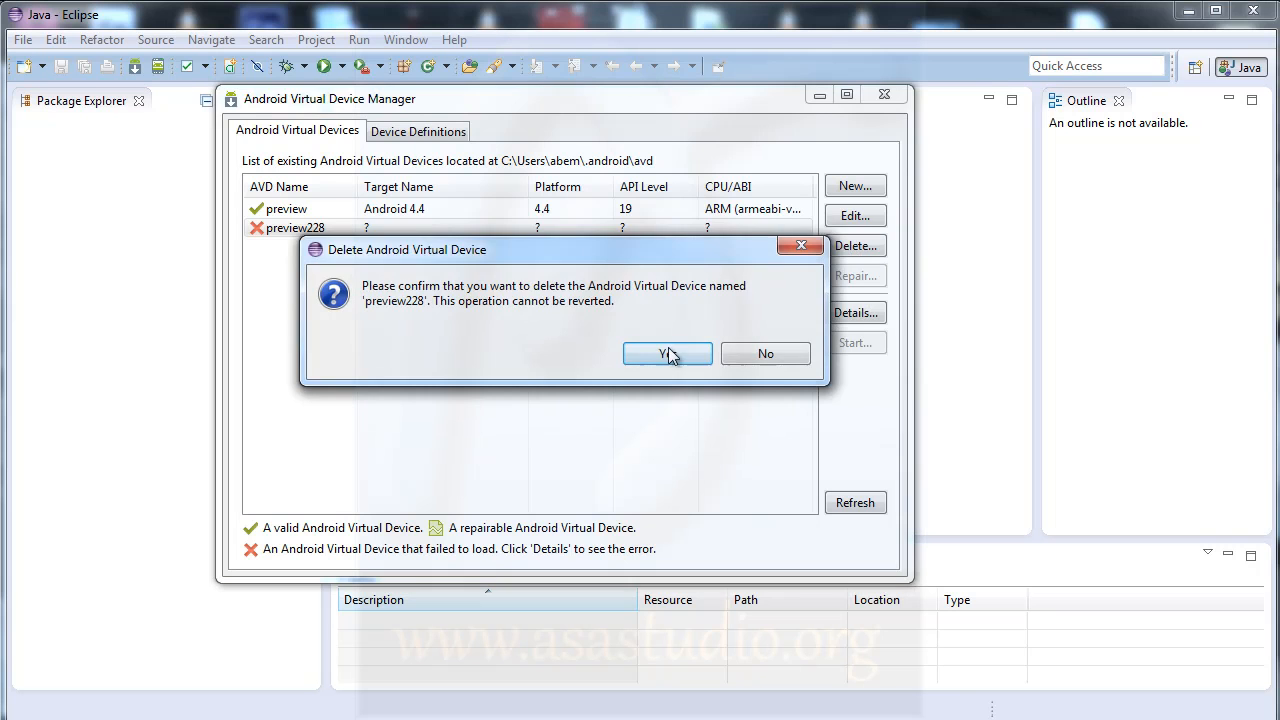
pyautogui.click(668, 352)
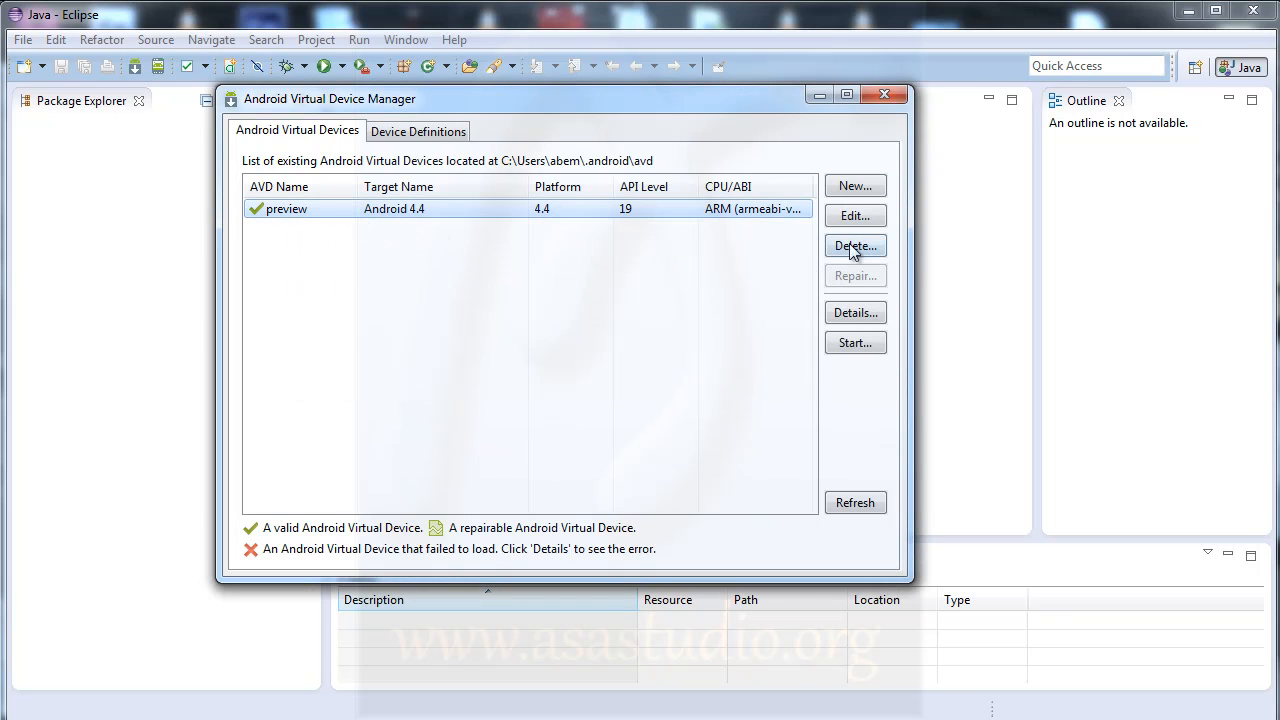
pyautogui.click(856, 246)
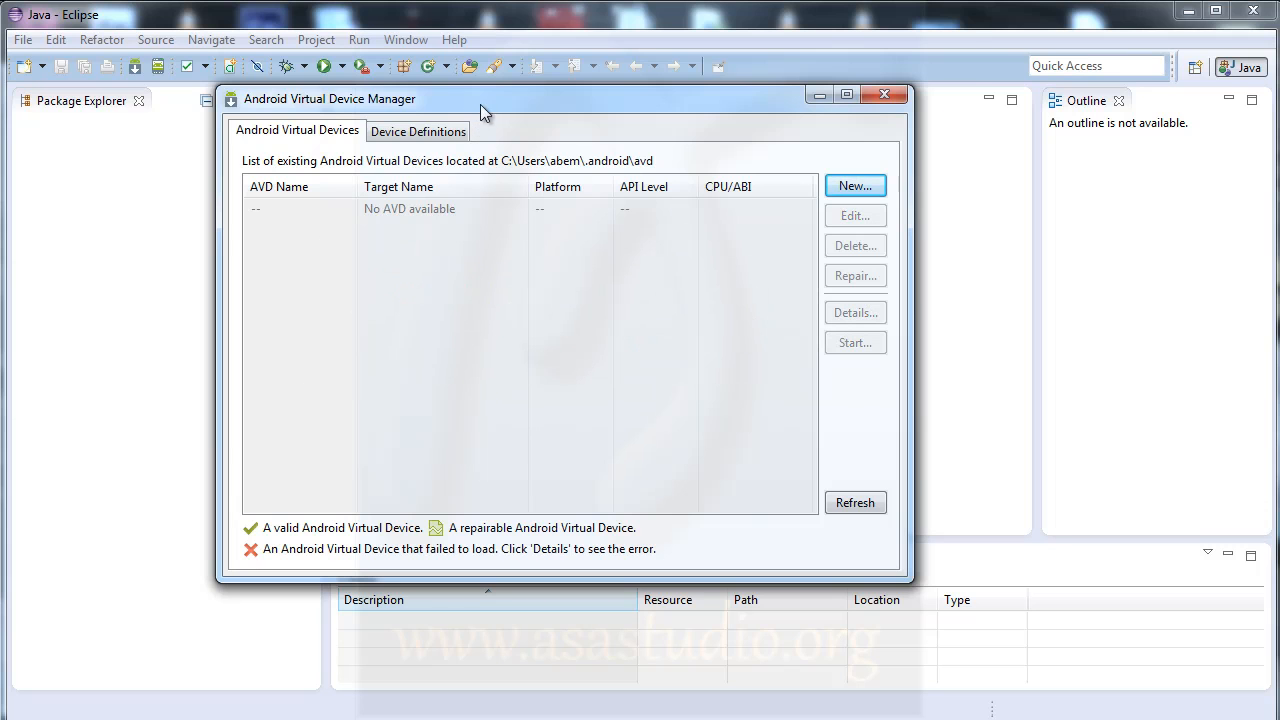
pyautogui.moveTo(728, 284)
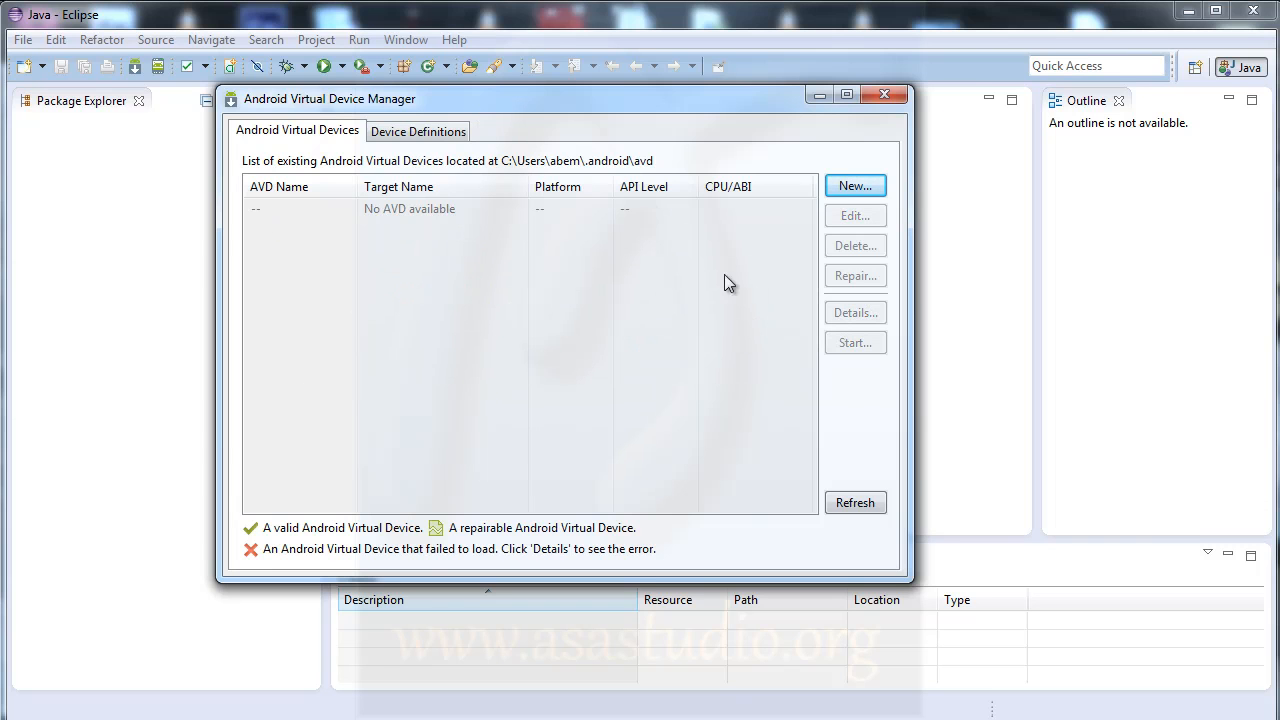
pyautogui.moveTo(360, 220)
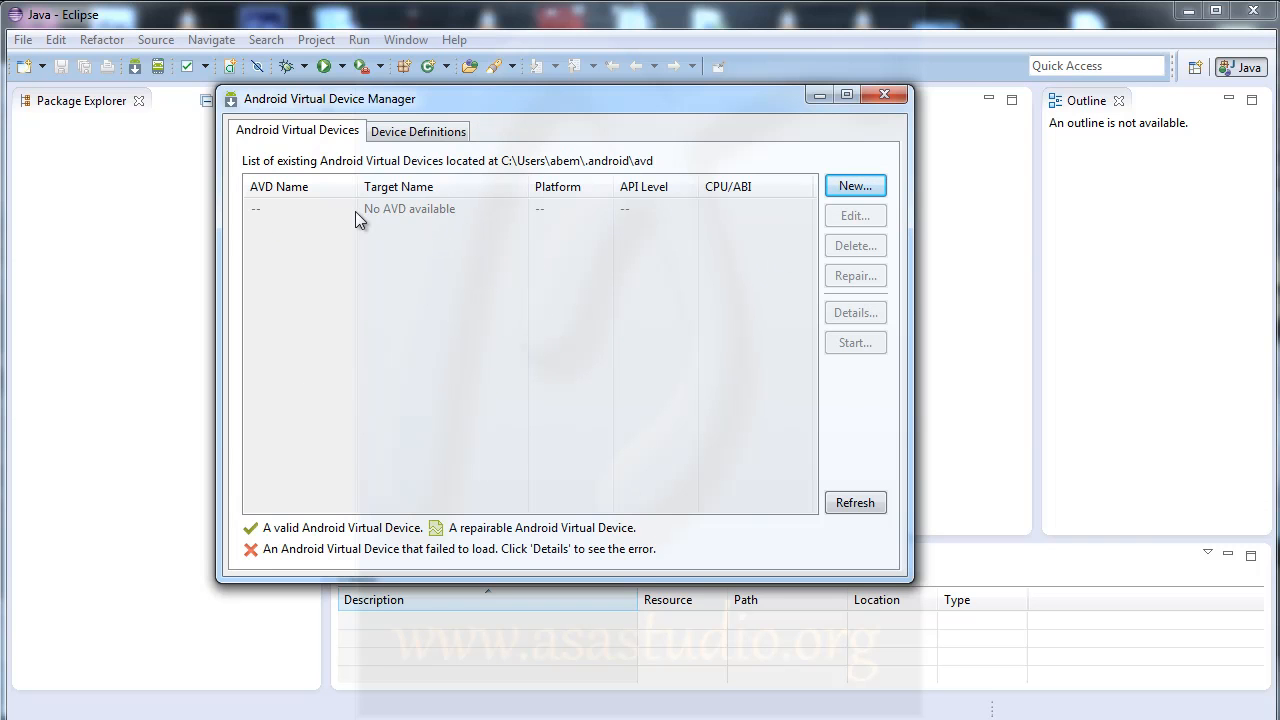
pyautogui.moveTo(856, 186)
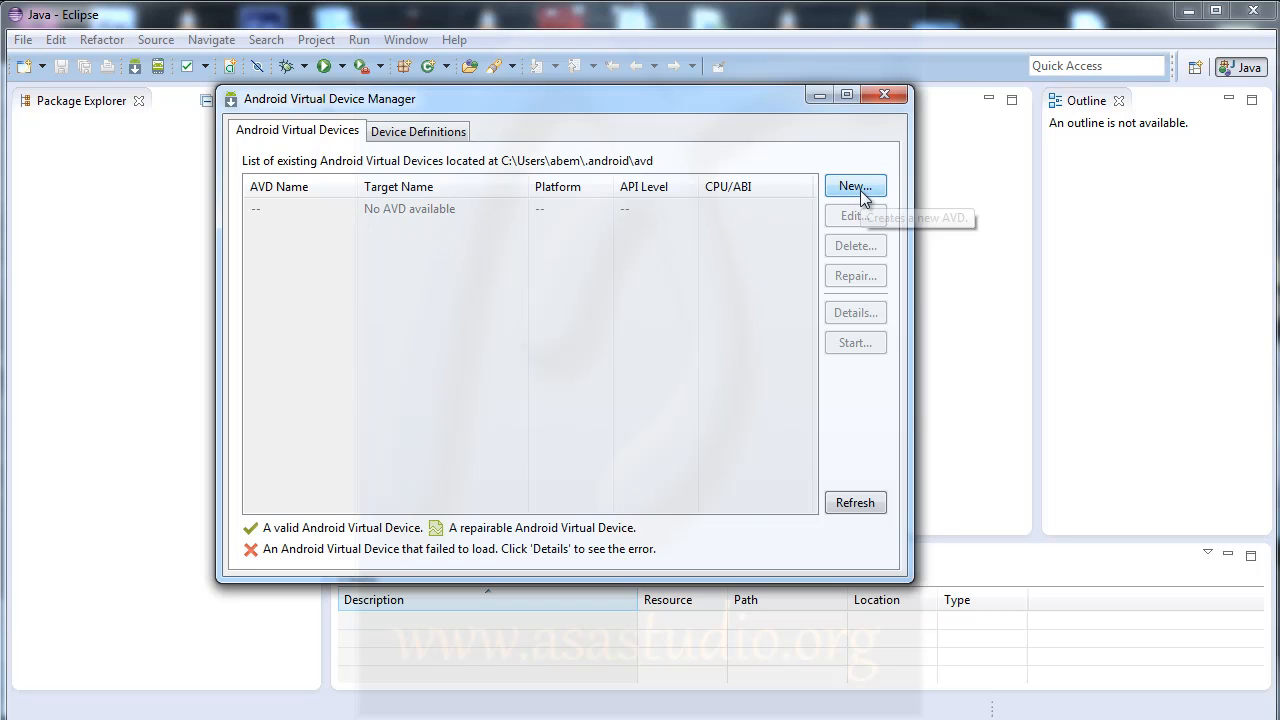
# Step: Start a new AVD named preview44-19 using the 3.4" WQVGA device profile
pyautogui.click(856, 186)
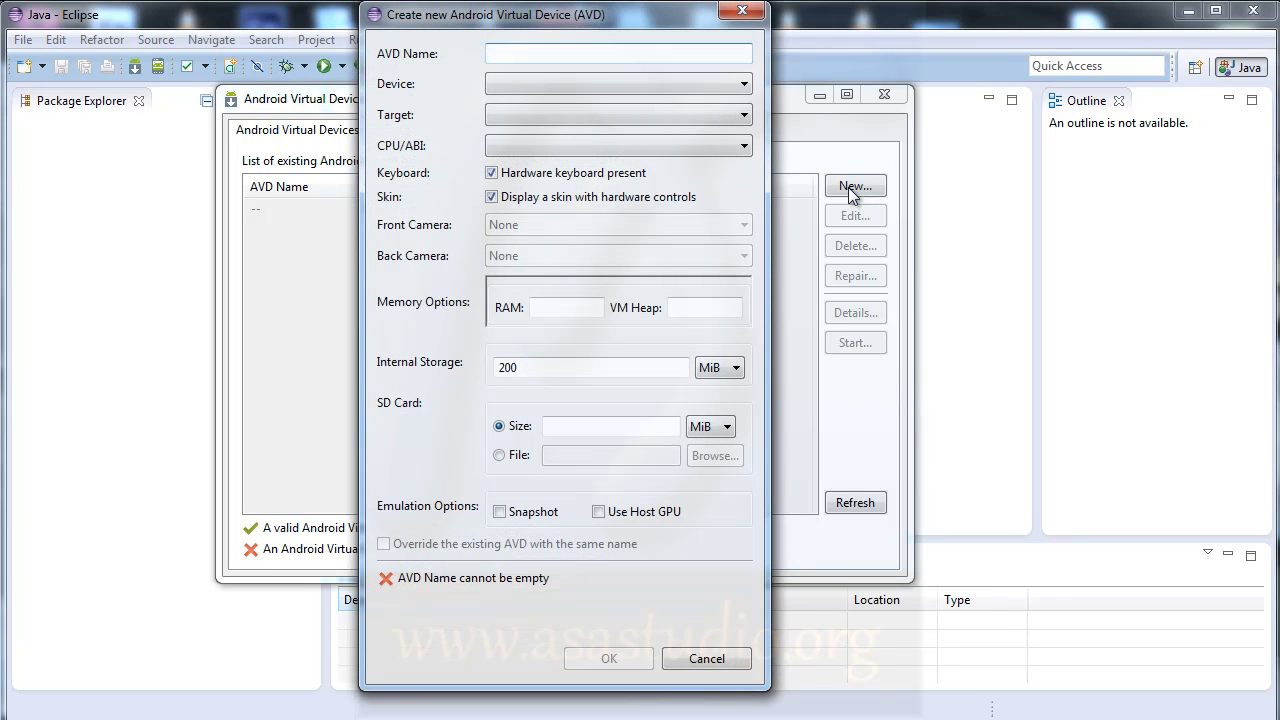
pyautogui.click(618, 52)
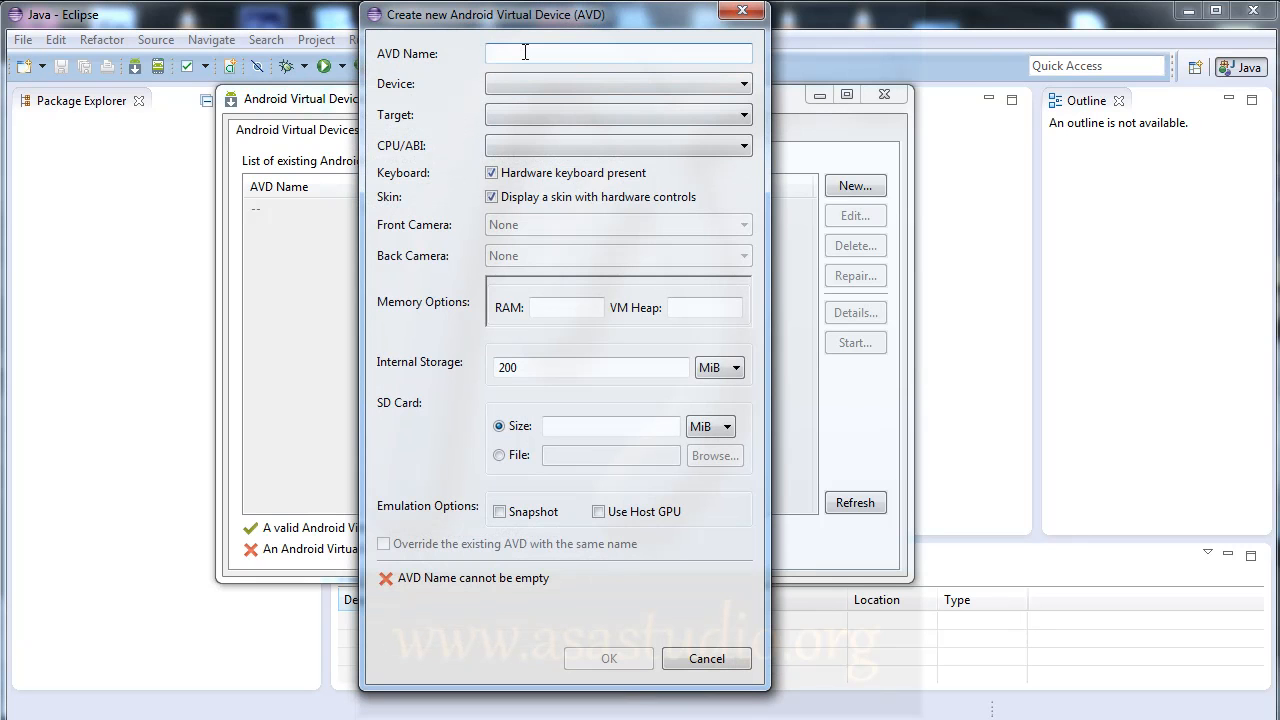
pyautogui.write('preview44')
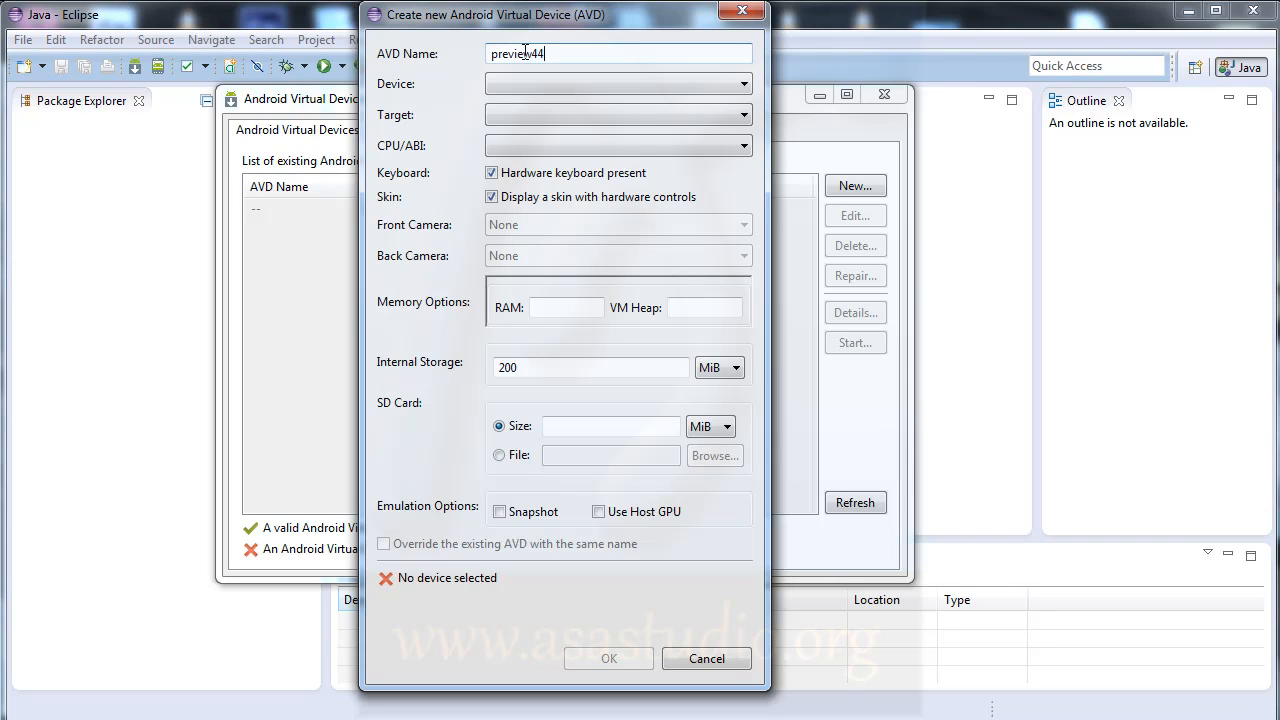
pyautogui.moveTo(548, 40)
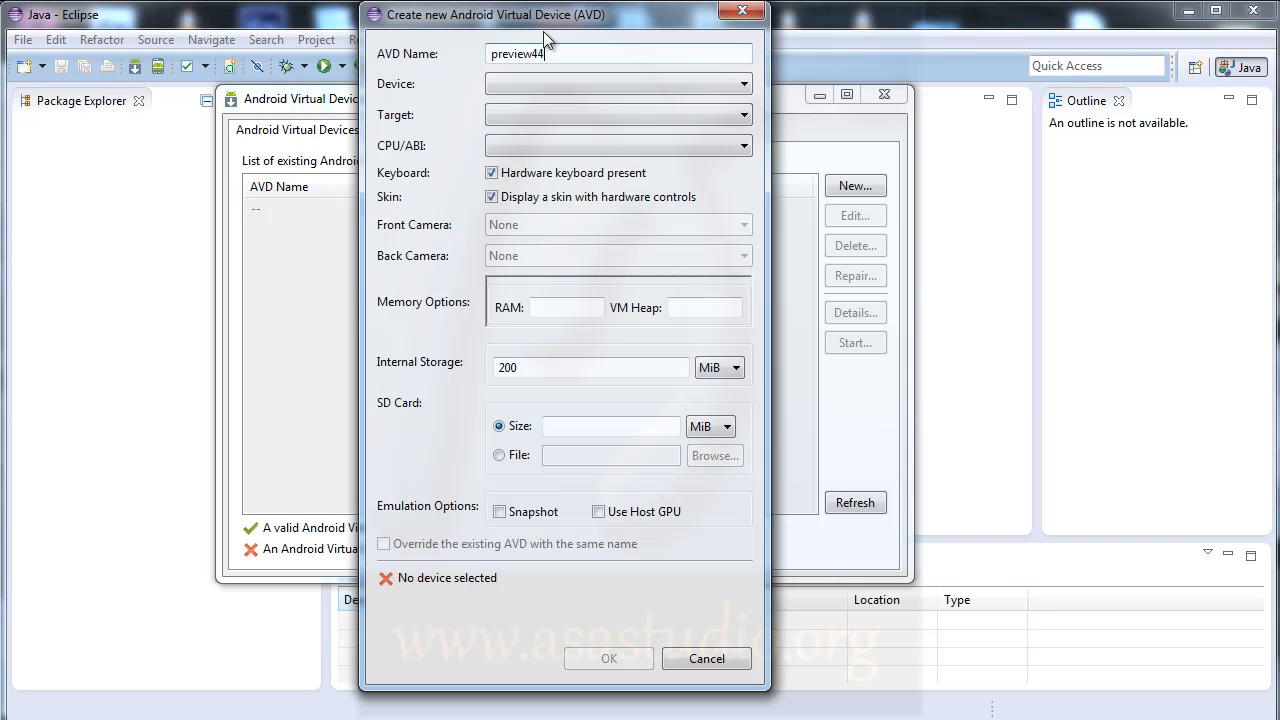
pyautogui.moveTo(548, 14); pyautogui.dragTo(780, 20)
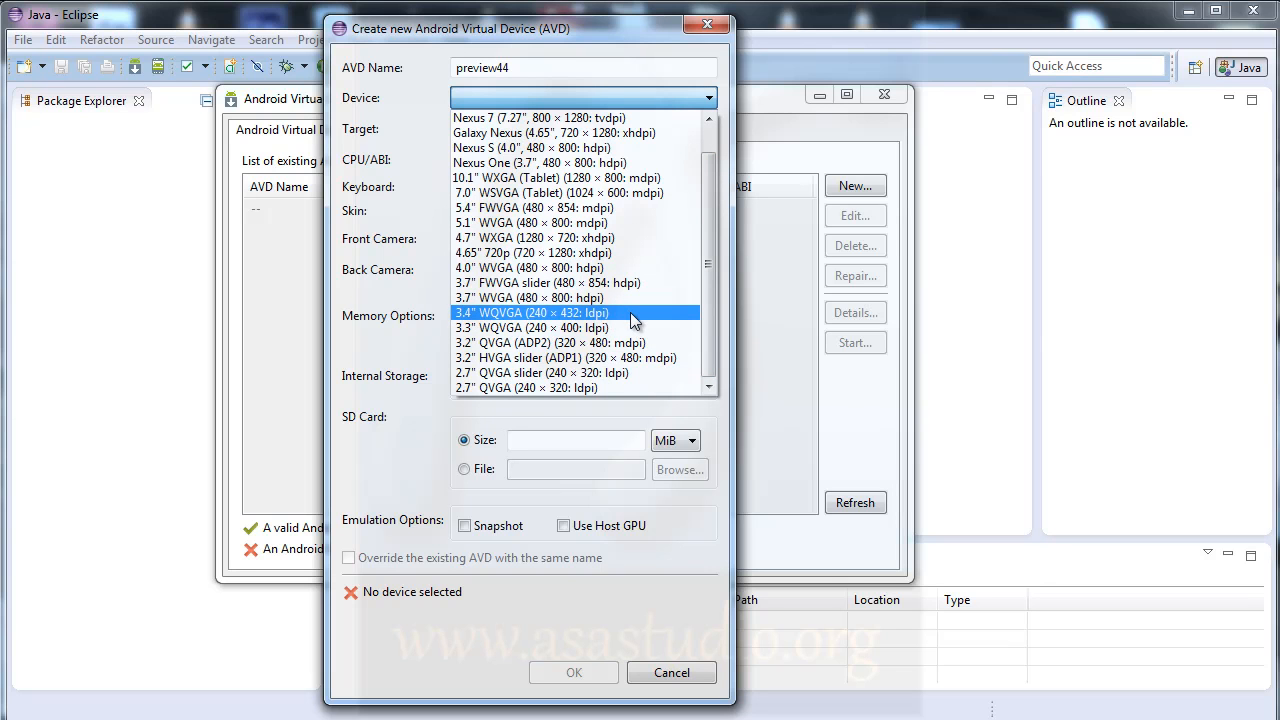
pyautogui.moveTo(612, 324)
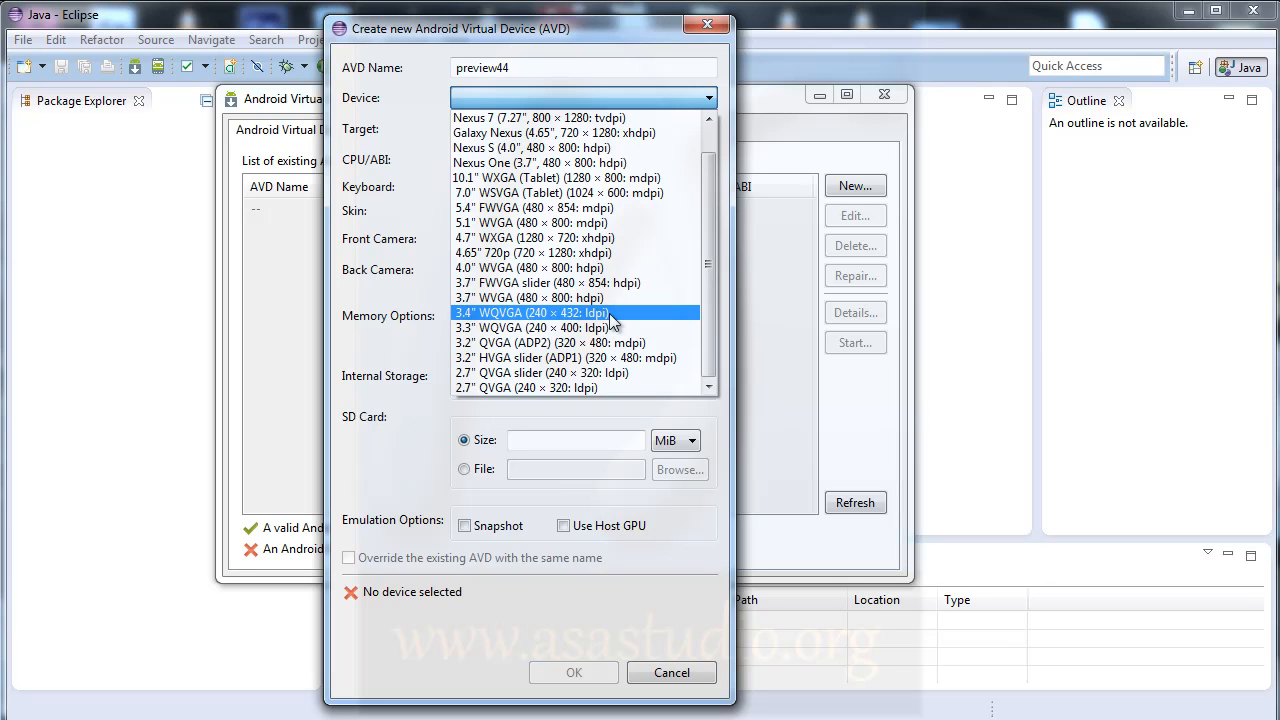
pyautogui.click(532, 312)
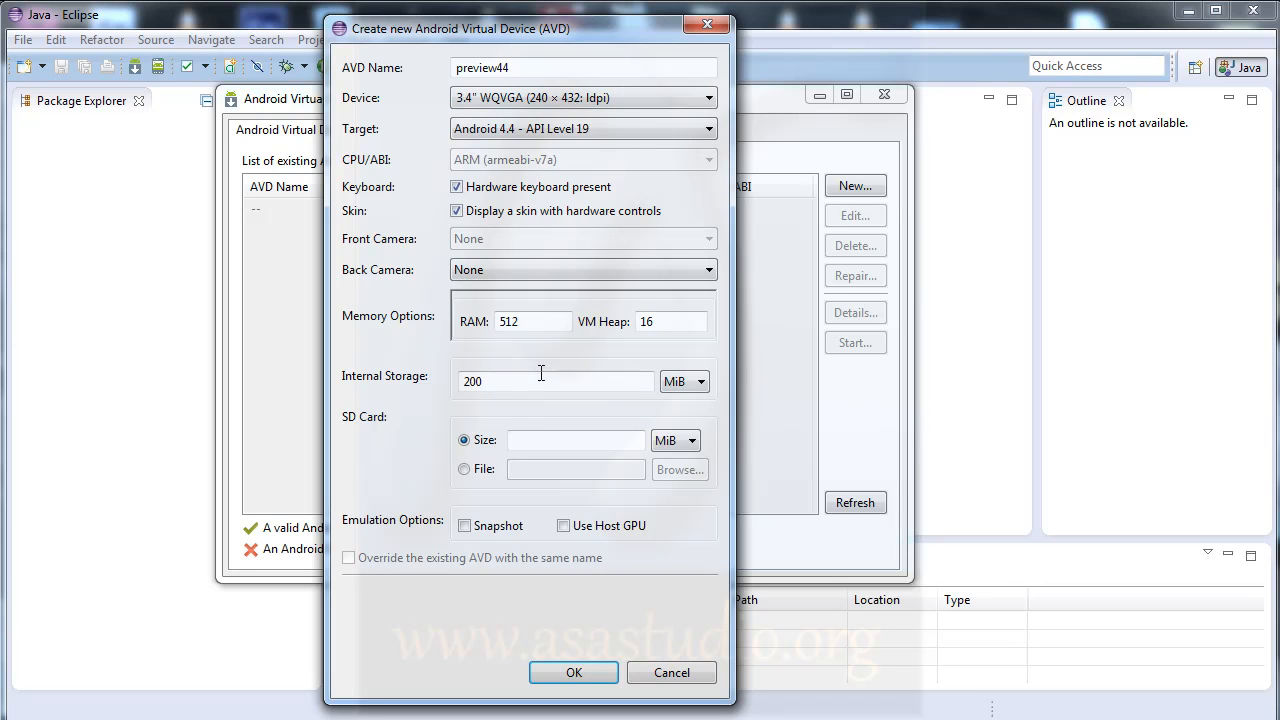
pyautogui.moveTo(484, 136)
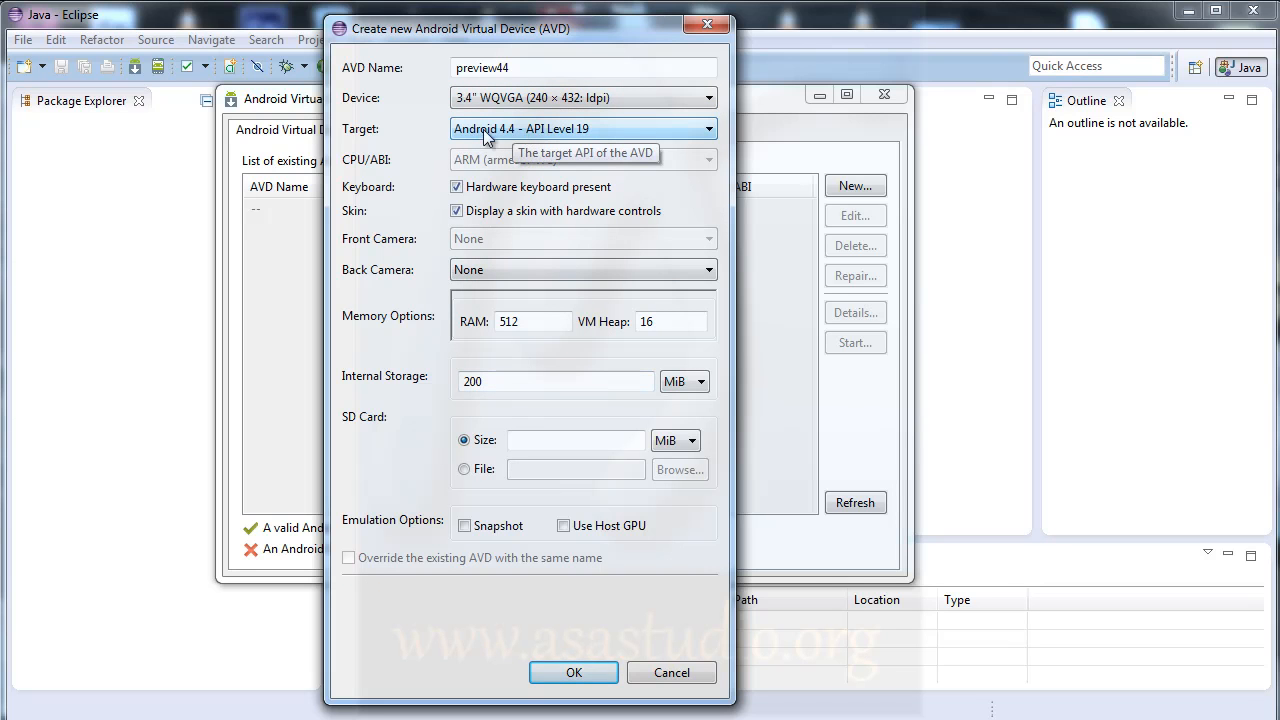
pyautogui.moveTo(516, 138)
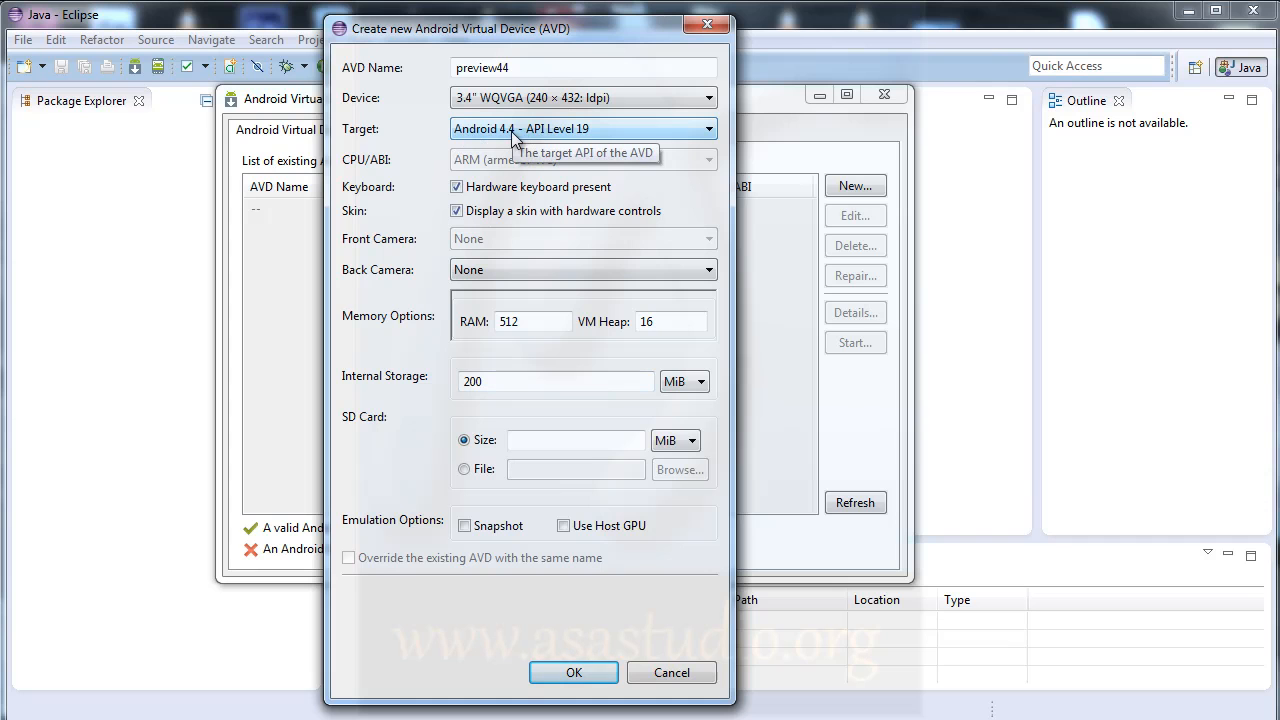
pyautogui.moveTo(578, 140)
pyautogui.write('-19')
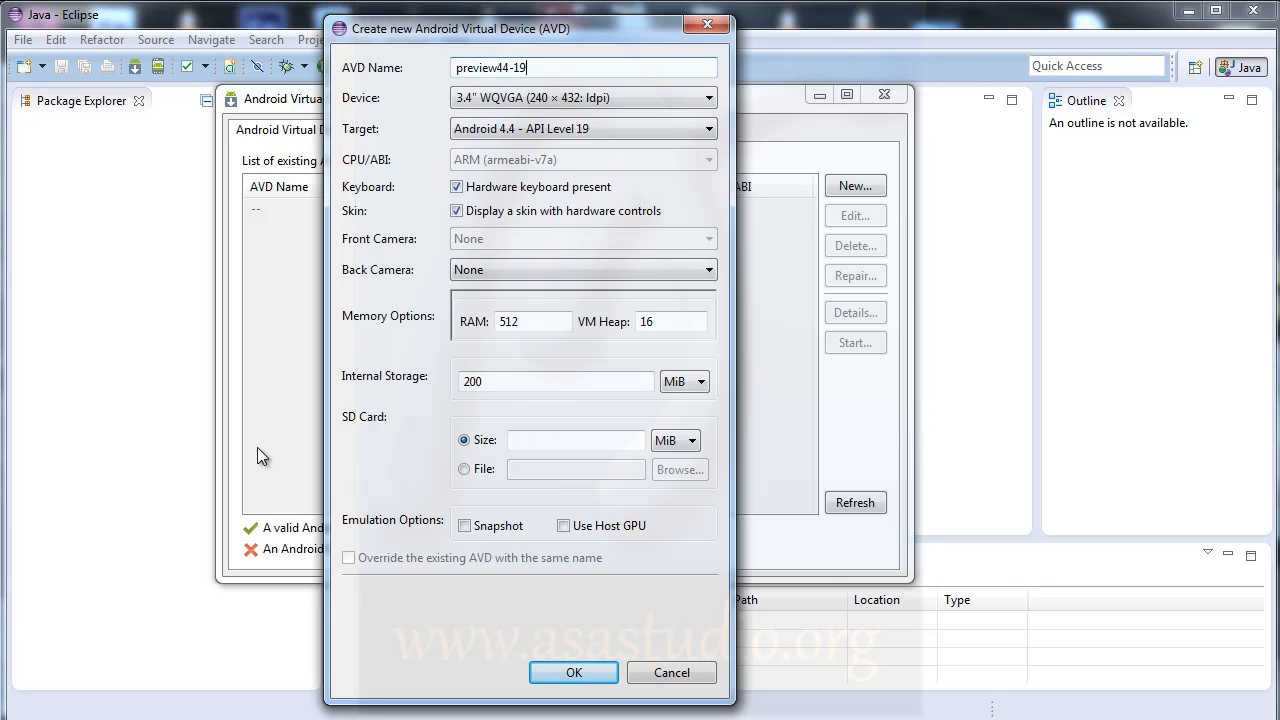
# Step: Give it a 100 MiB SD card and create the Android 4.4 API 19 device
pyautogui.click(576, 440)
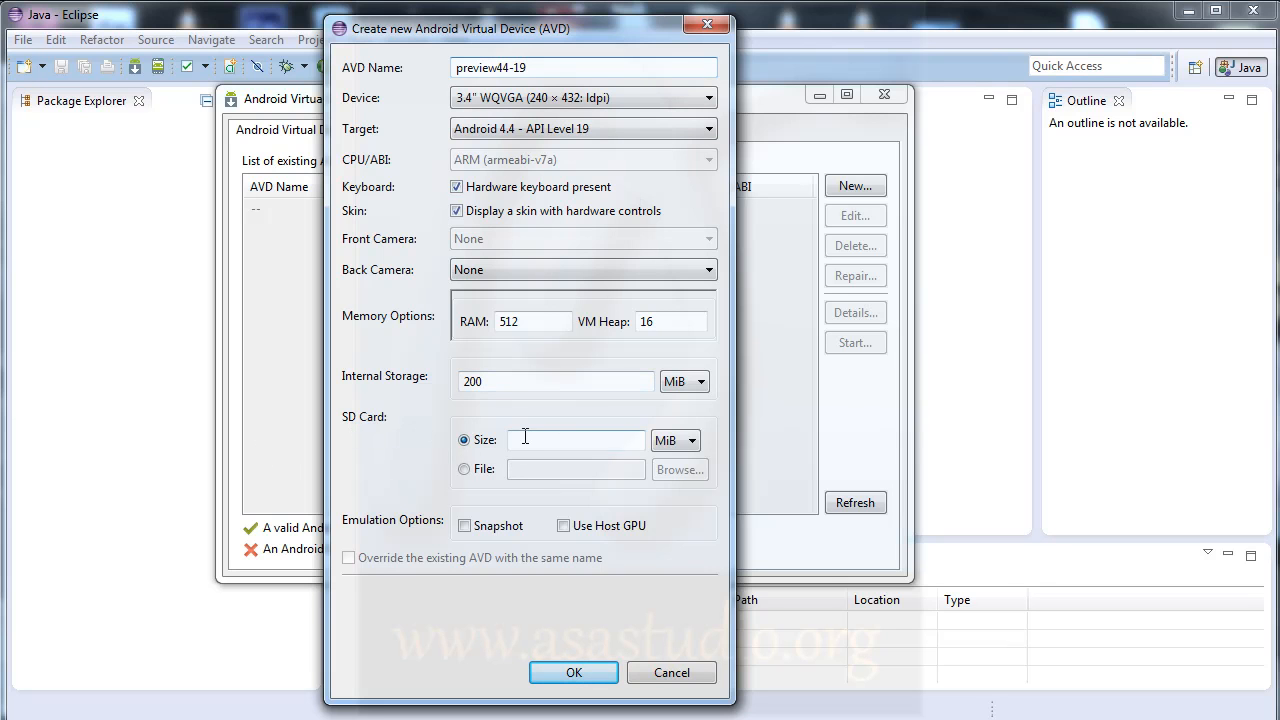
pyautogui.write('100')
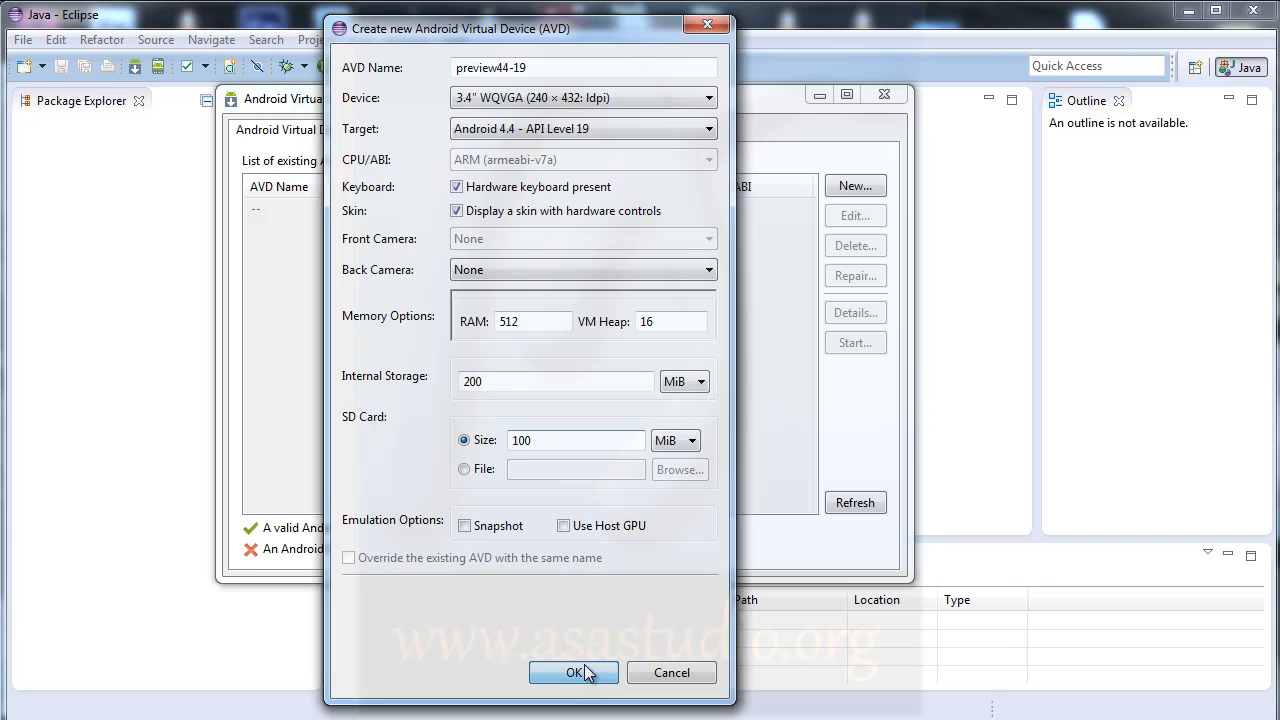
pyautogui.click(572, 672)
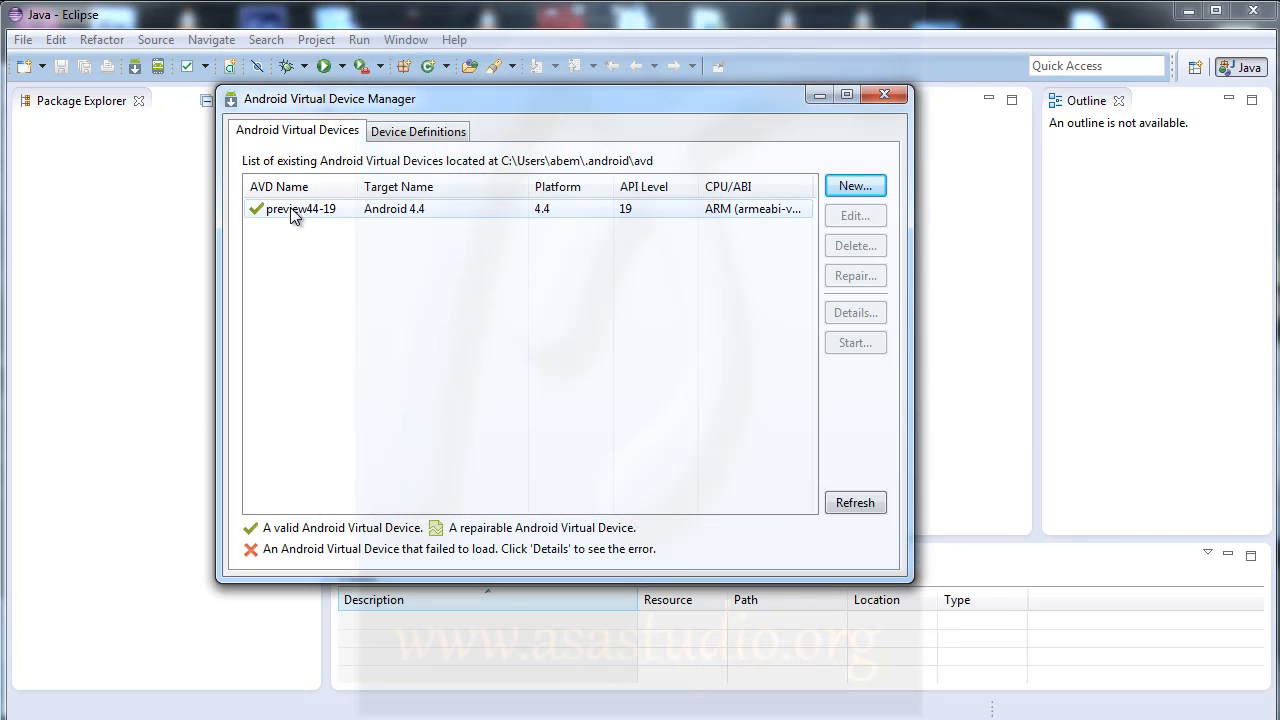
# Step: Select preview44-19 and bring up its launch options via Start
pyautogui.click(300, 208)
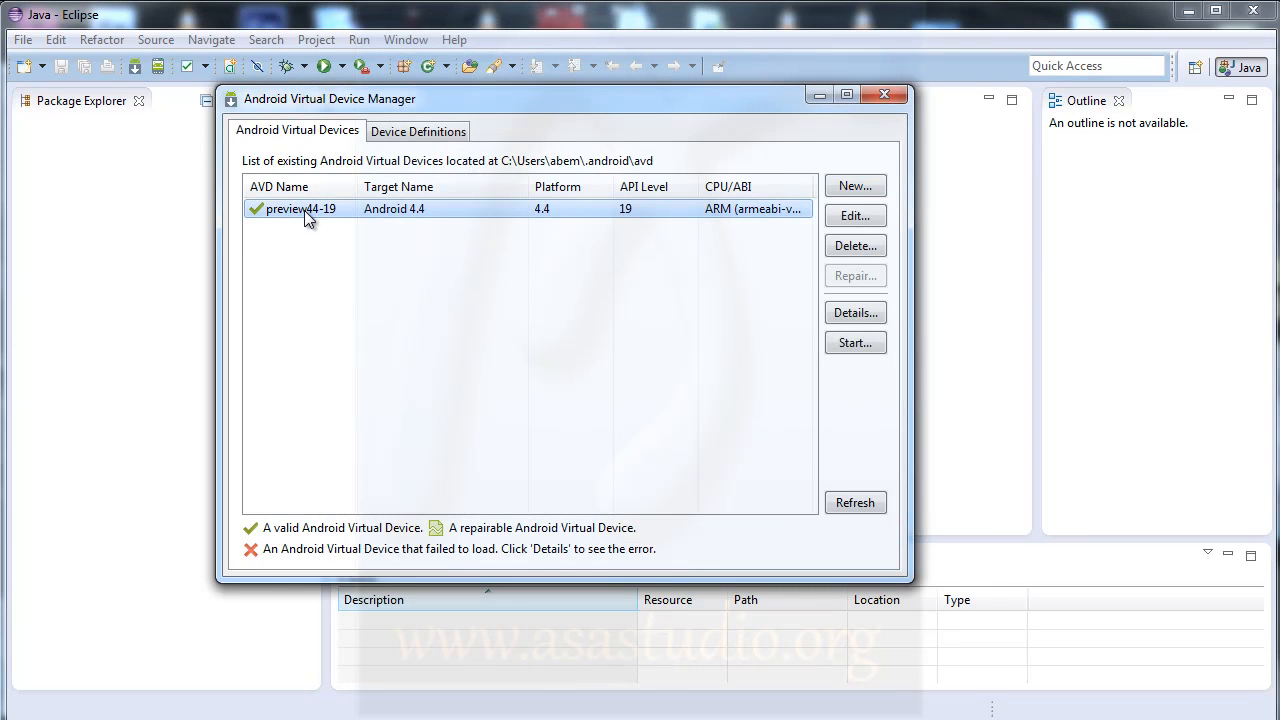
pyautogui.moveTo(368, 220)
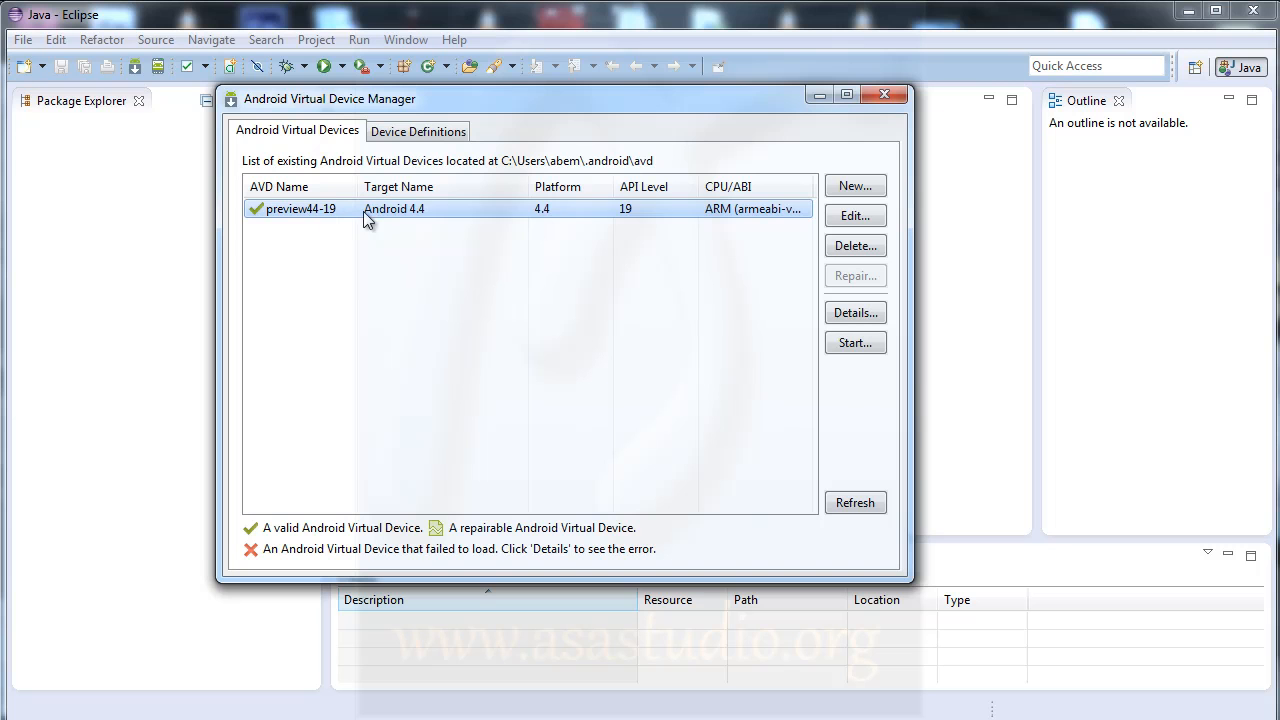
pyautogui.moveTo(856, 344)
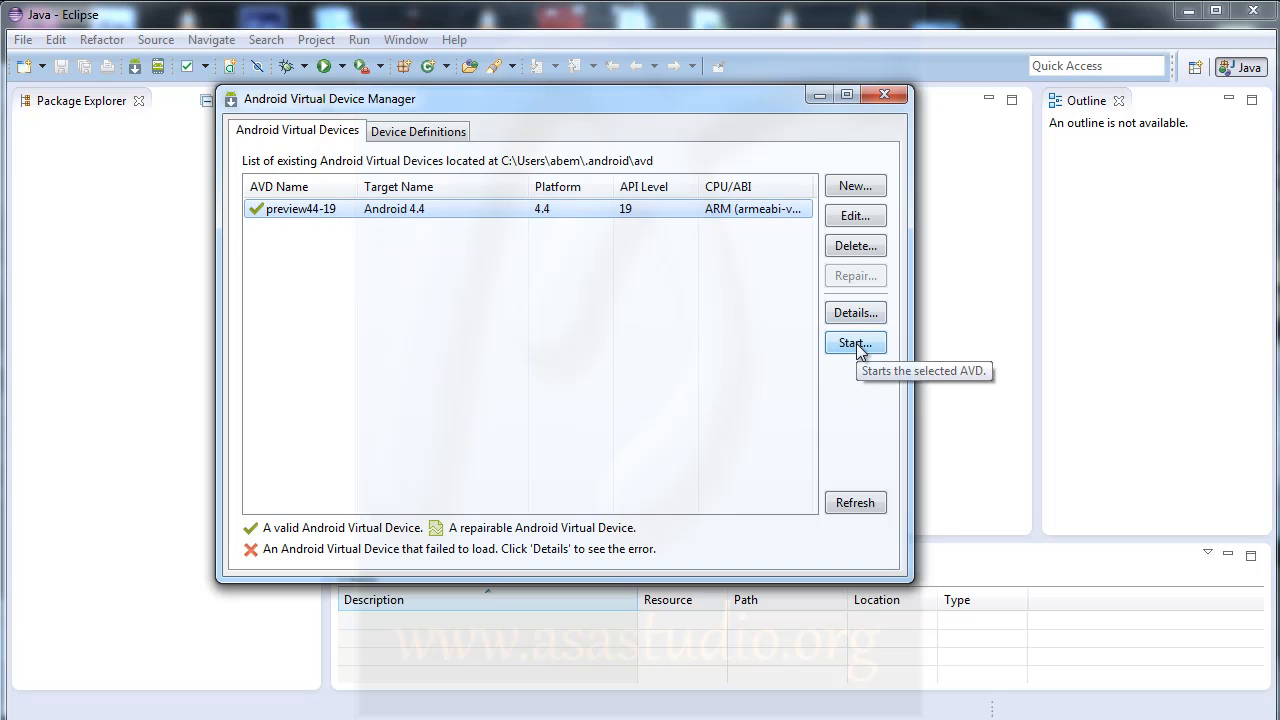
pyautogui.click(856, 342)
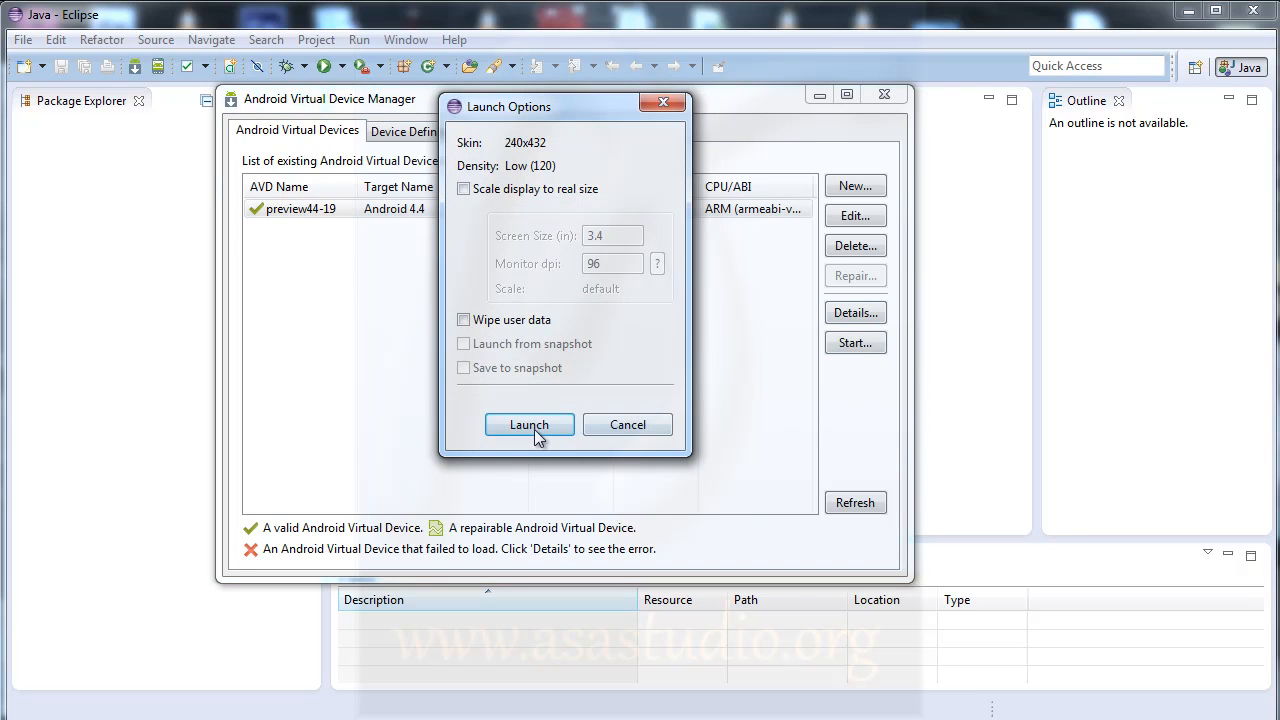
# Step: Launch the preview44-19 emulator and let it boot to the Android home screen
pyautogui.click(528, 424)
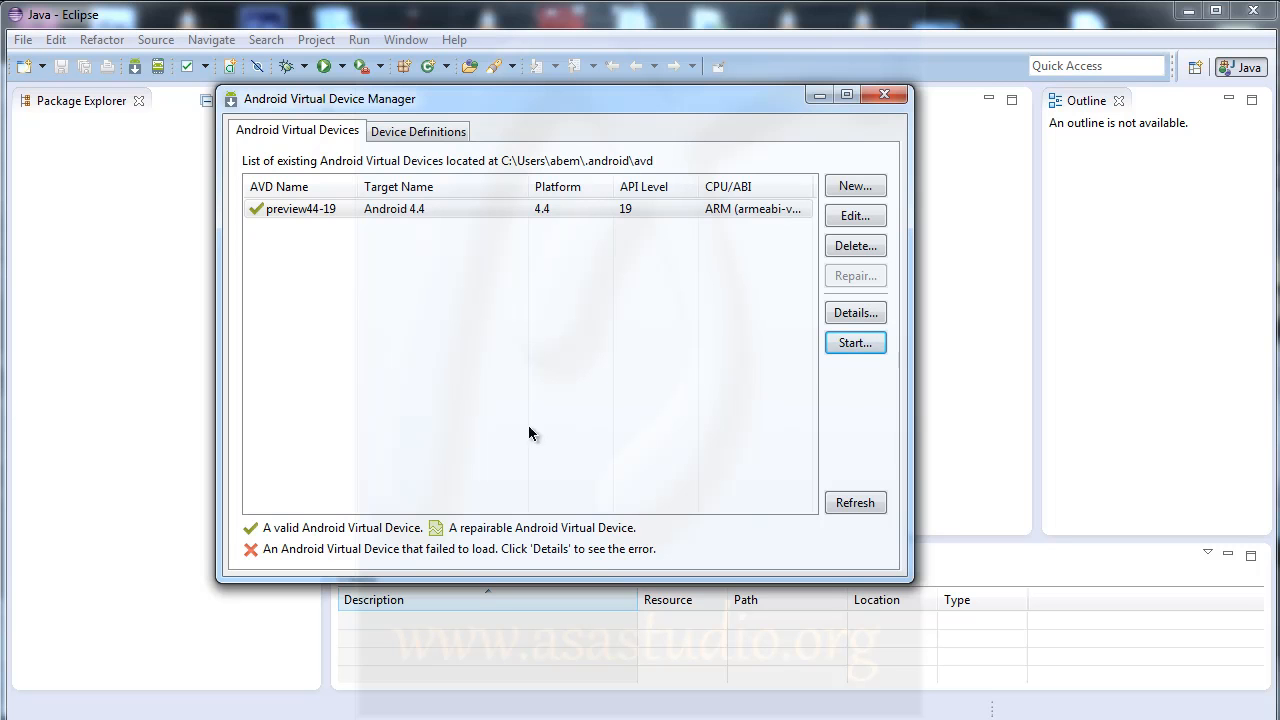
pyautogui.click(856, 342)
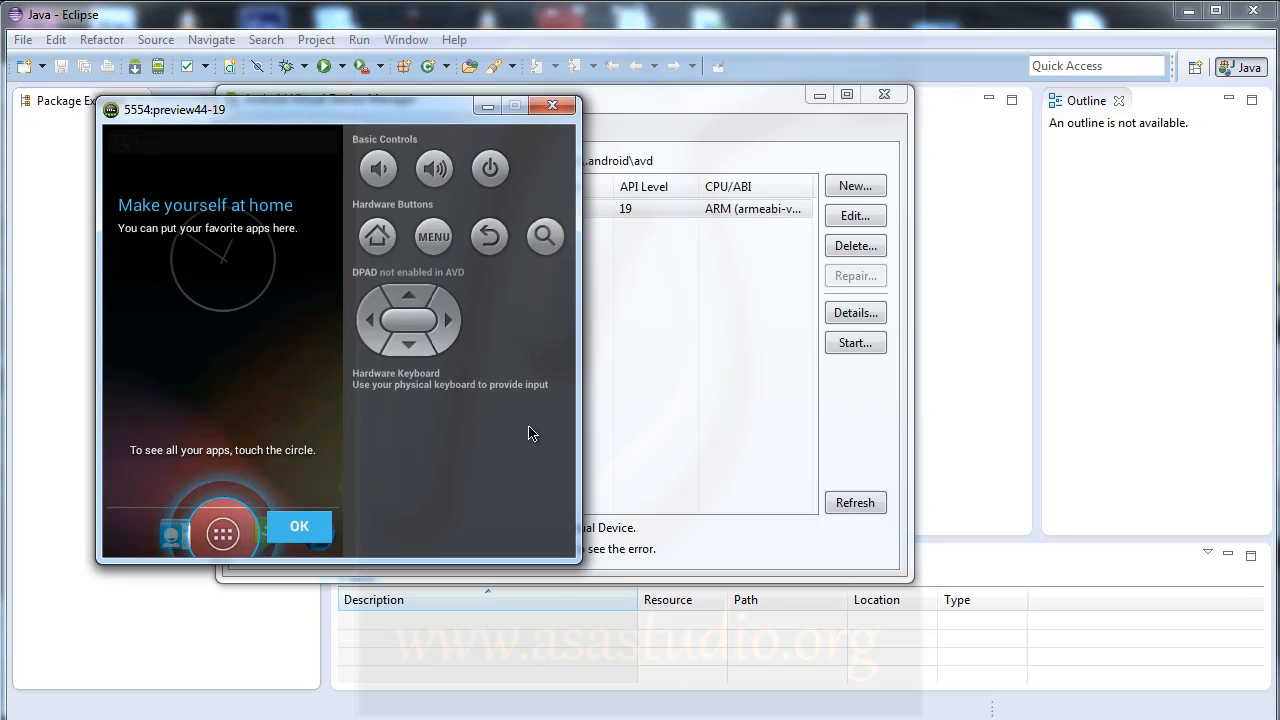
# Step: Dismiss the welcome tips, unlock the device, and show the Widgets list in the app drawer
pyautogui.click(300, 526)
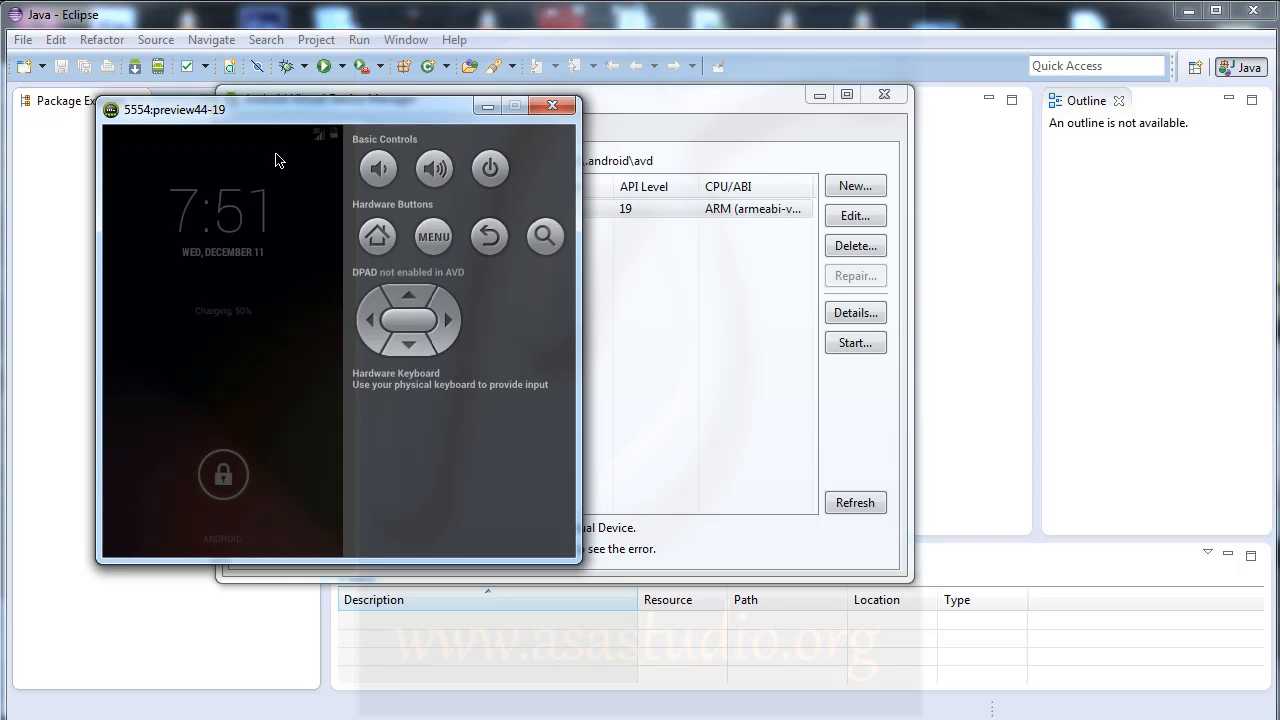
pyautogui.click(224, 476)
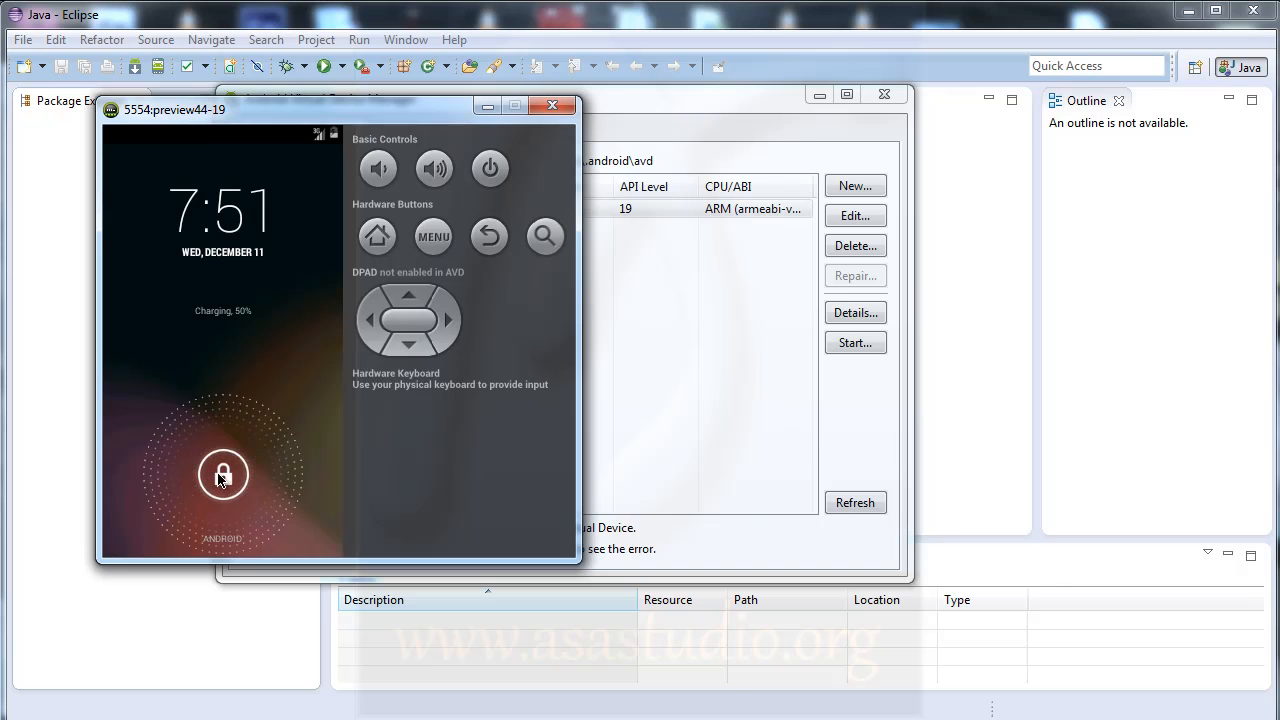
pyautogui.moveTo(222, 476); pyautogui.dragTo(302, 476)
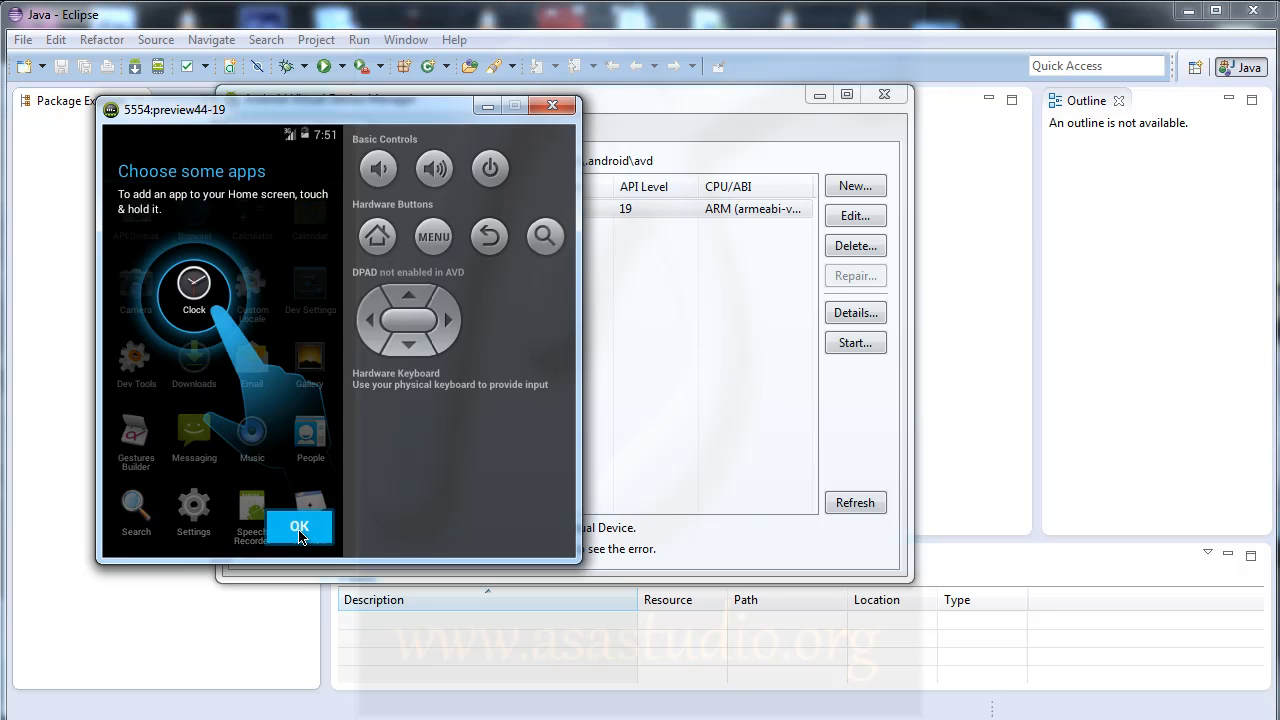
pyautogui.click(300, 528)
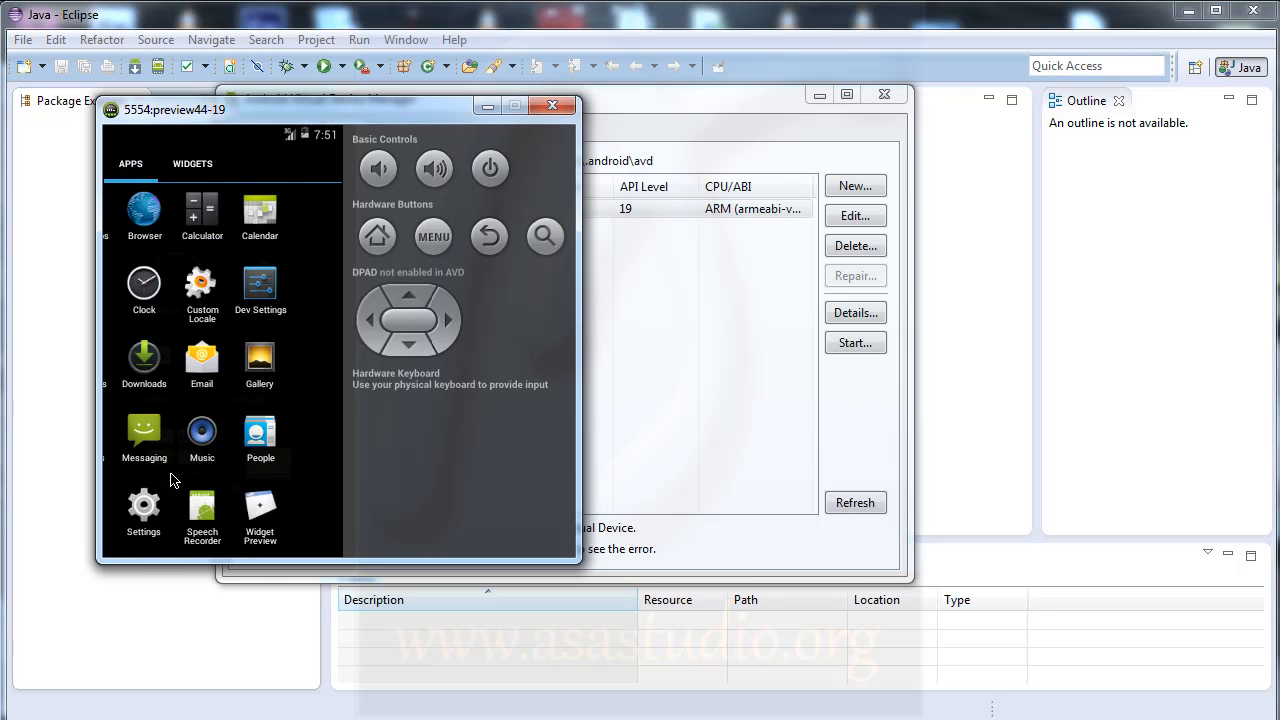
pyautogui.click(192, 164)
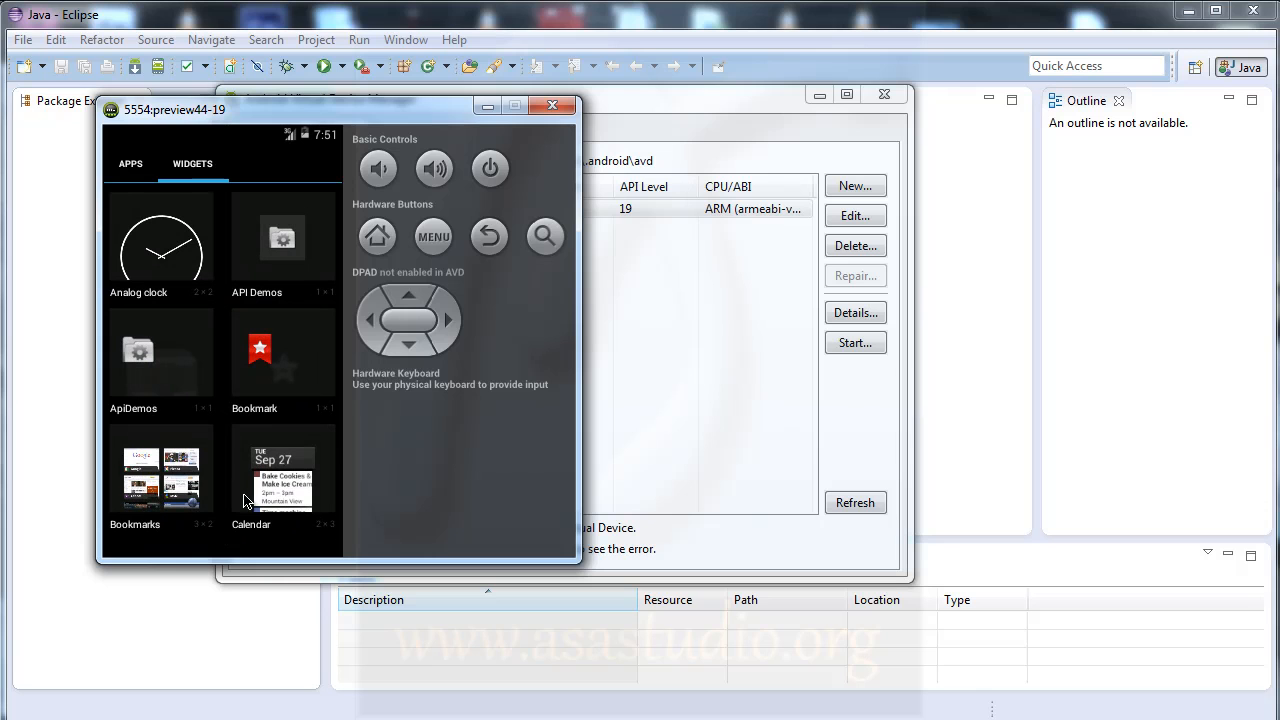
pyautogui.moveTo(240, 492)
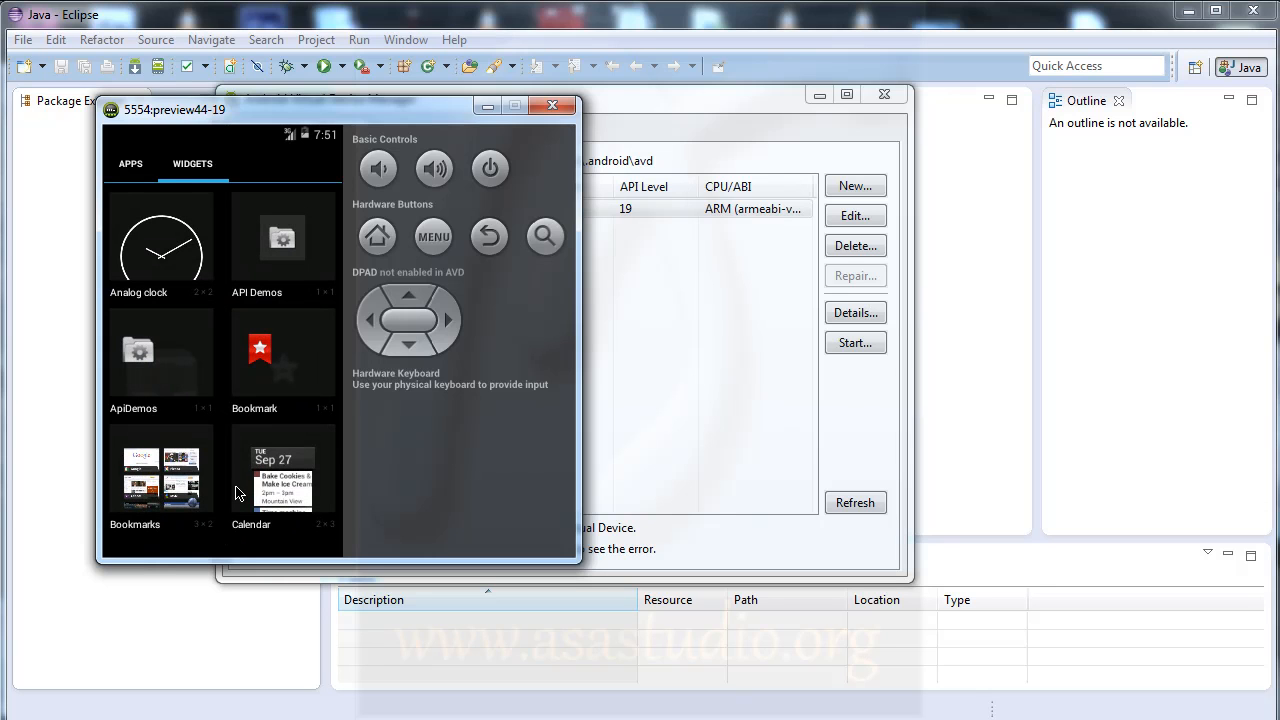